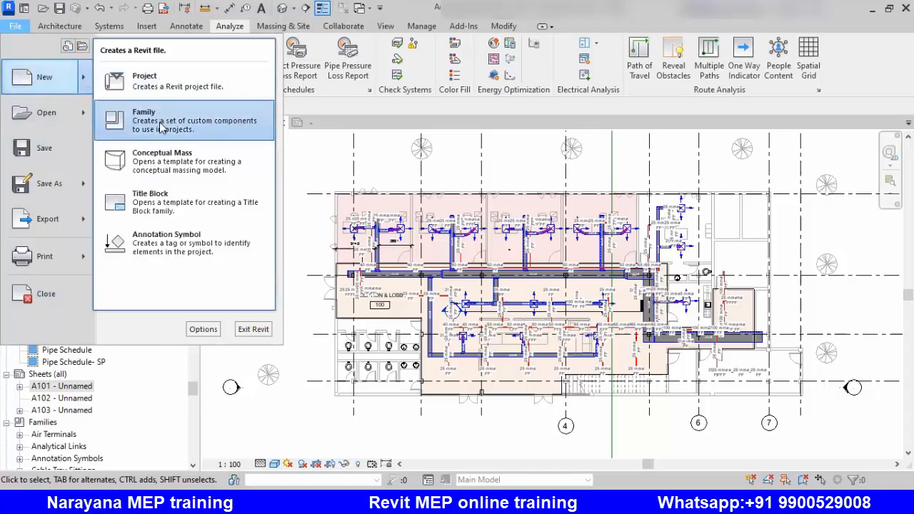
# Start a new family and locate the Metric Mechanical Equipment.rft template in the list.
pyautogui.click(143, 120)
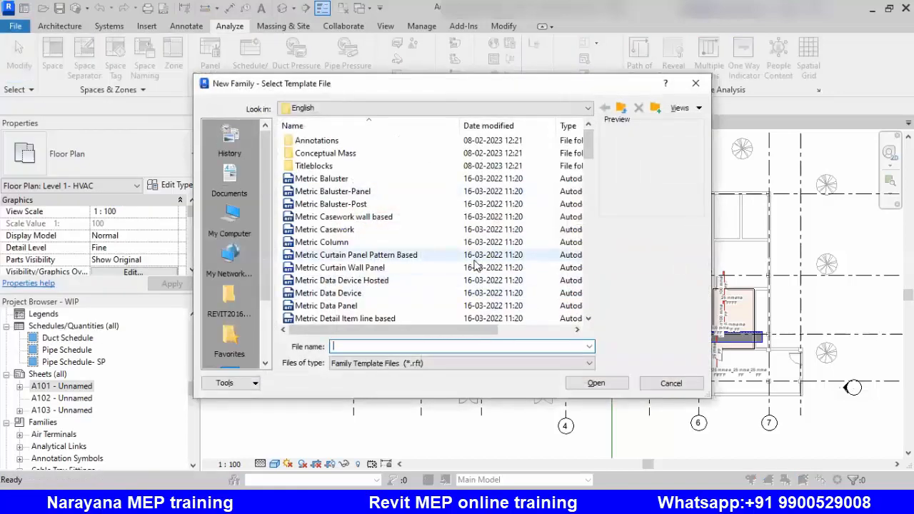
pyautogui.scroll(-3)
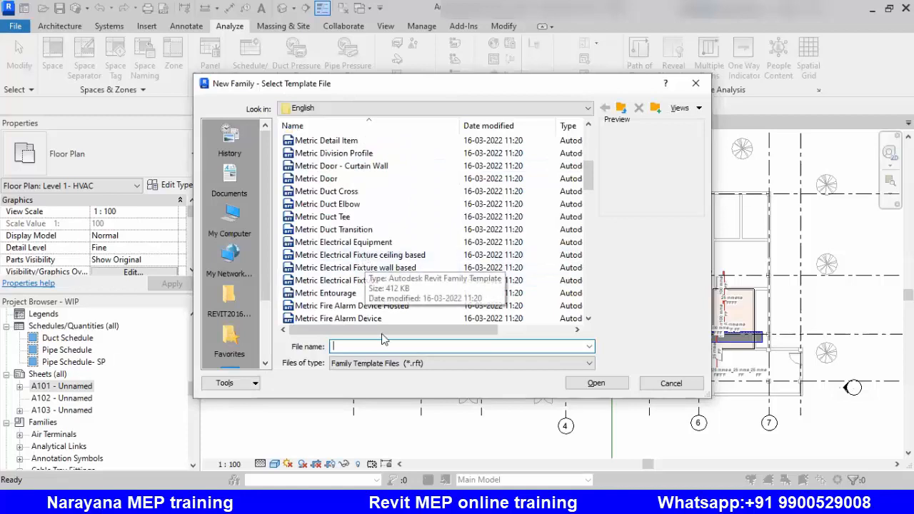
pyautogui.scroll(-3)
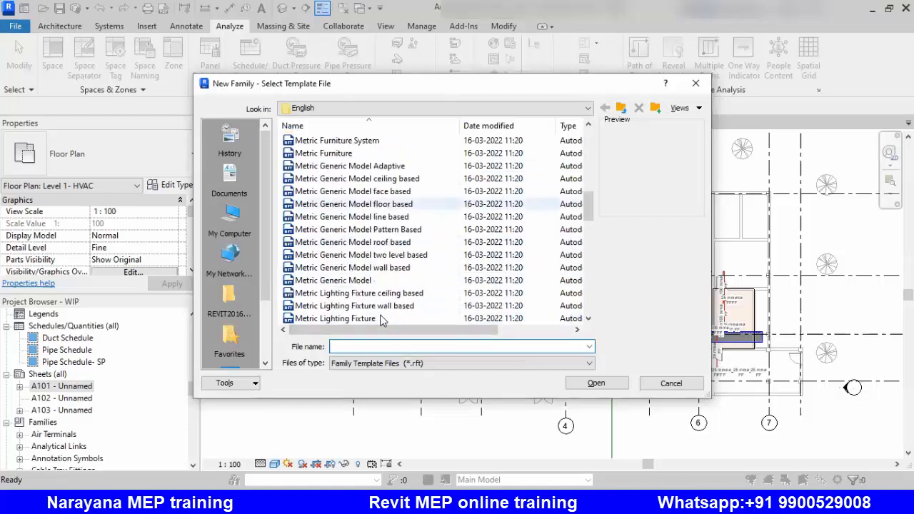
pyautogui.scroll(-3)
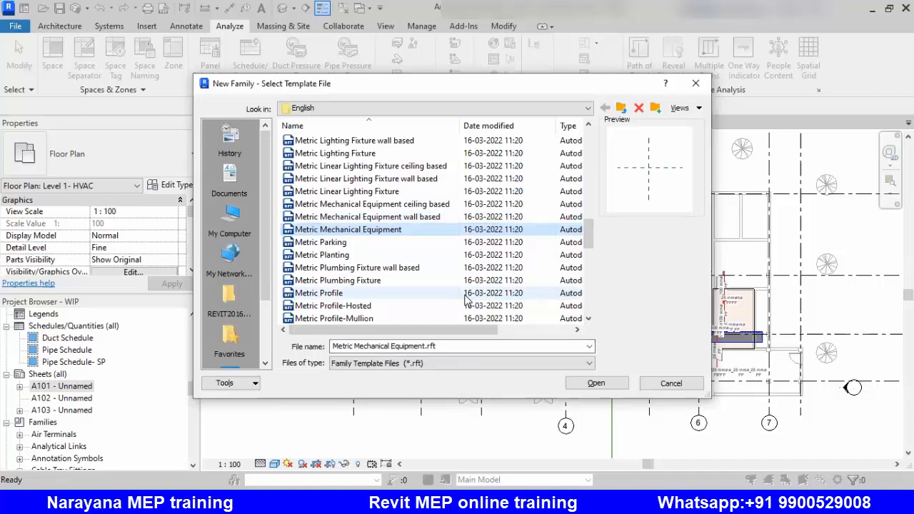
pyautogui.moveTo(357, 147)
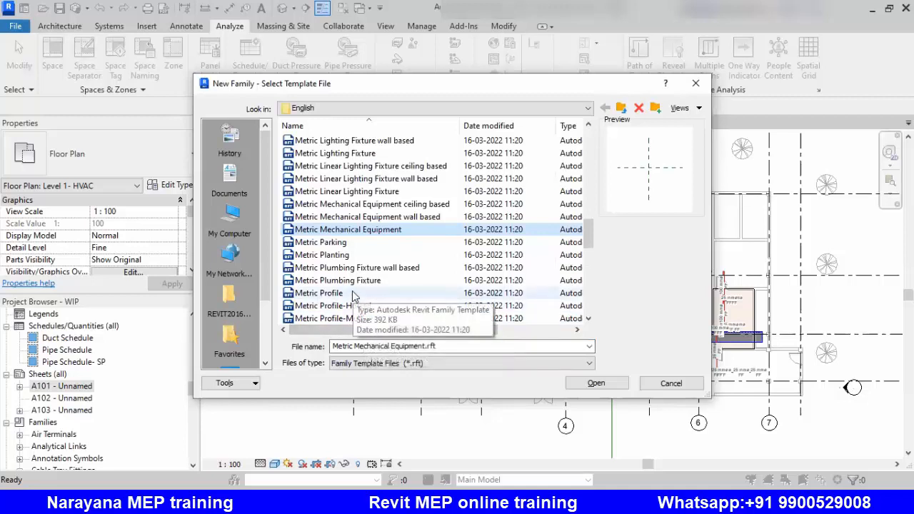
pyautogui.moveTo(364, 240)
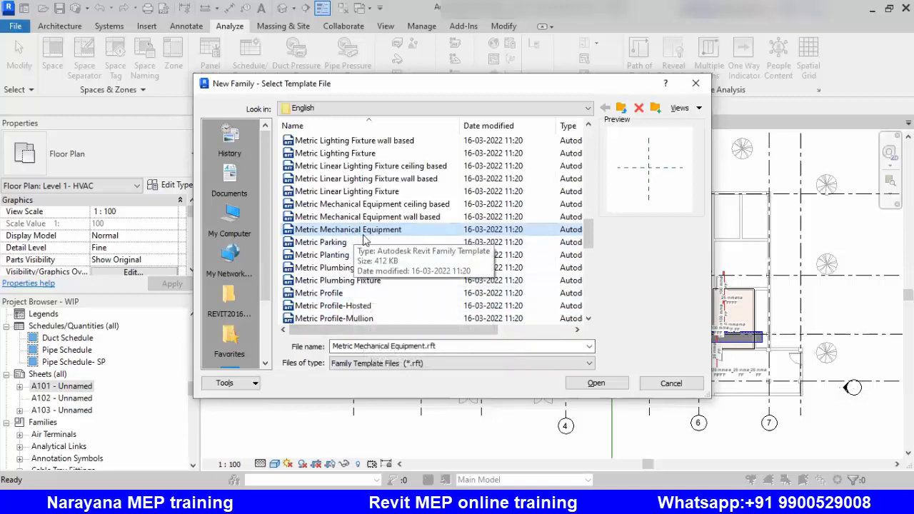
pyautogui.moveTo(362, 254)
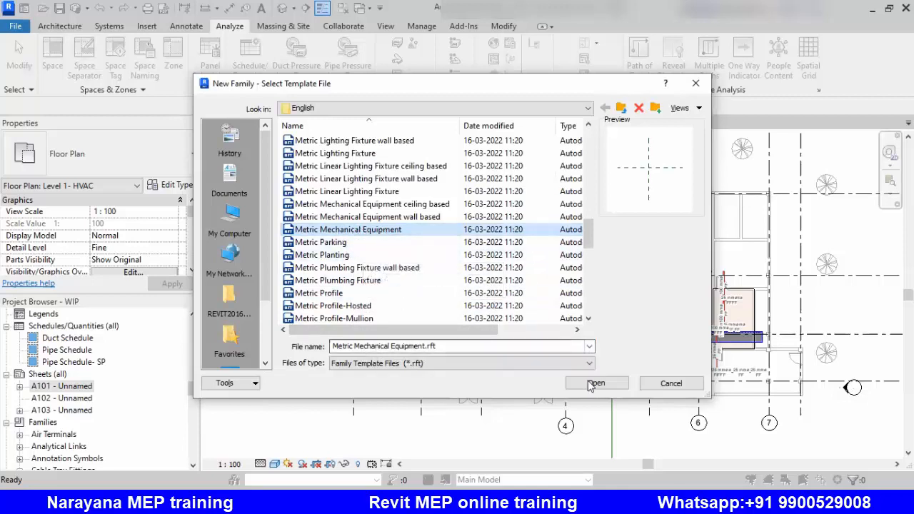
# Create the family from the template, cancel Load into Projects, and reach the Create tools.
pyautogui.click(597, 383)
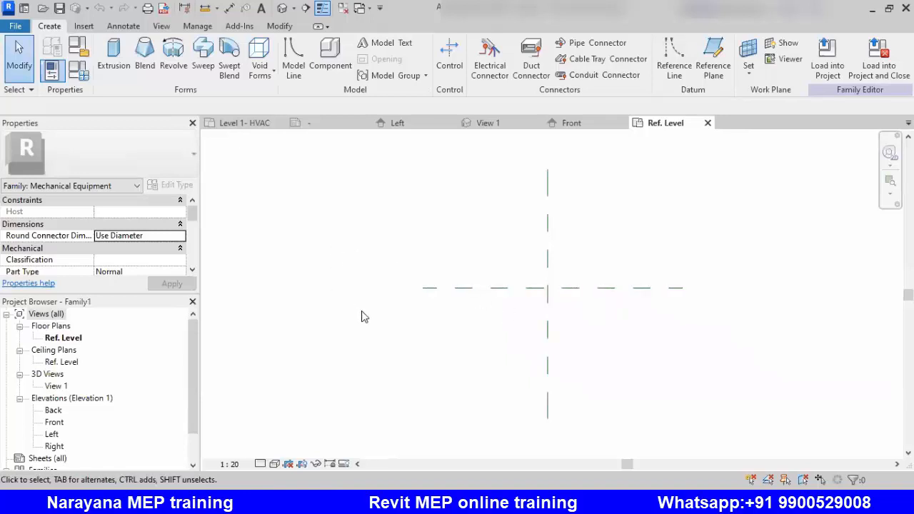
pyautogui.moveTo(454, 334)
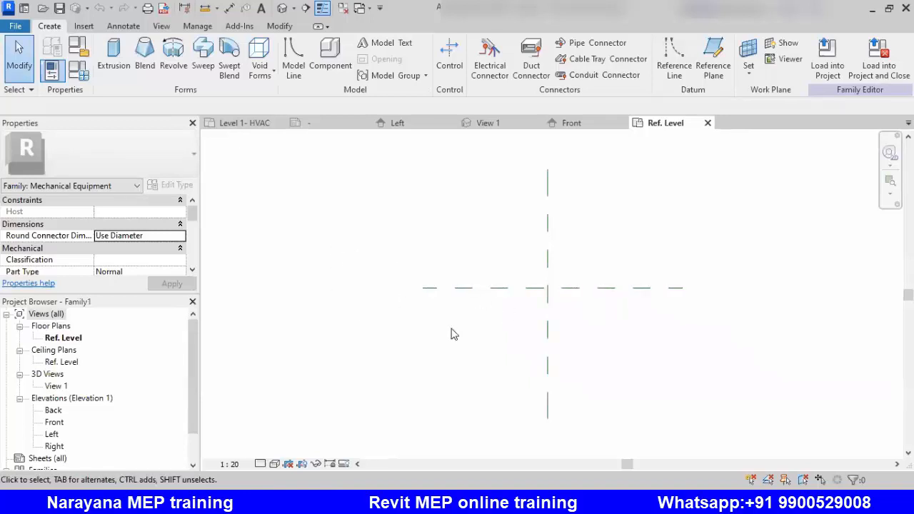
pyautogui.moveTo(472, 308)
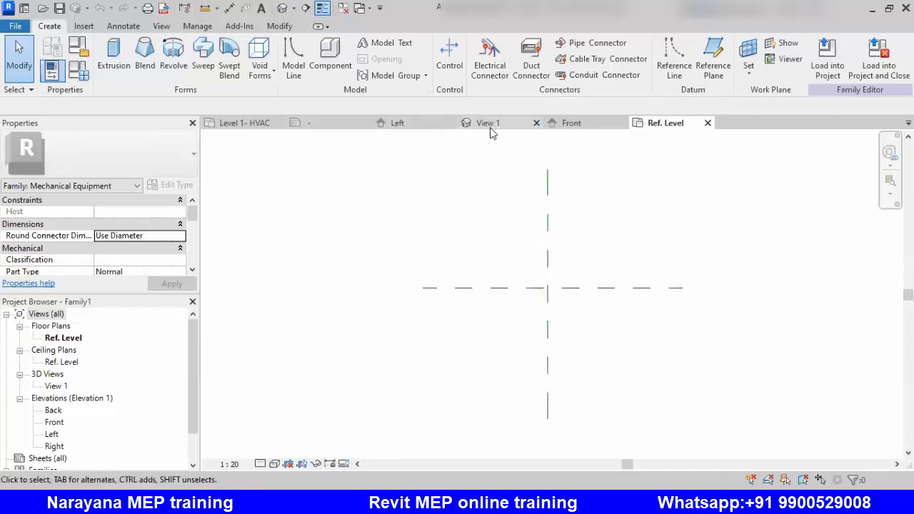
pyautogui.moveTo(397, 123)
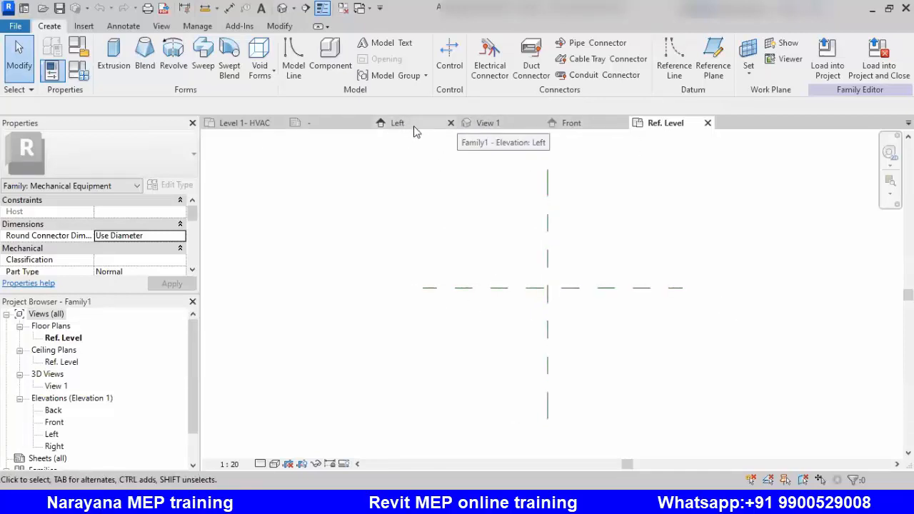
pyautogui.moveTo(87, 350)
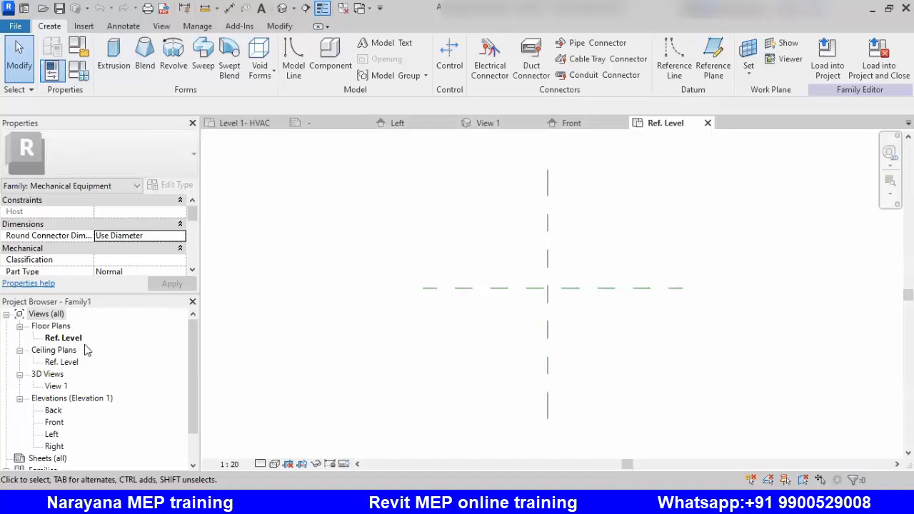
pyautogui.moveTo(483, 106)
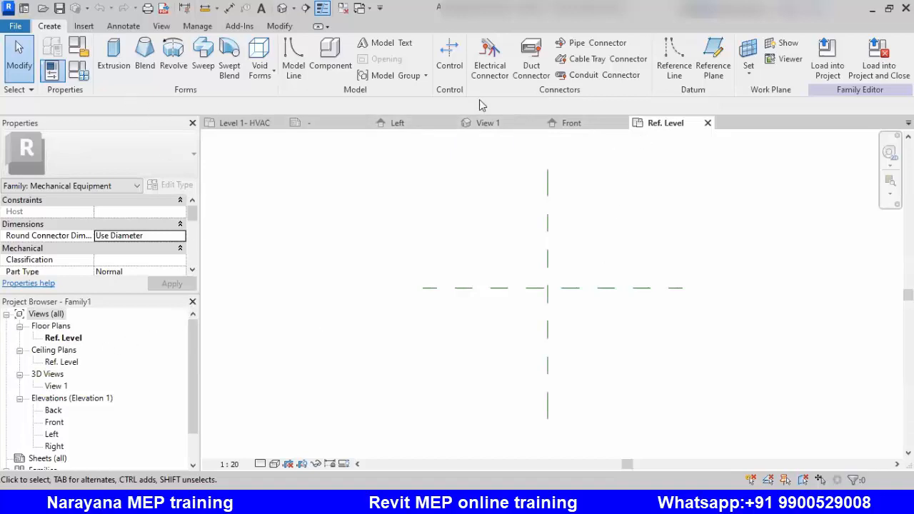
pyautogui.click(673, 57)
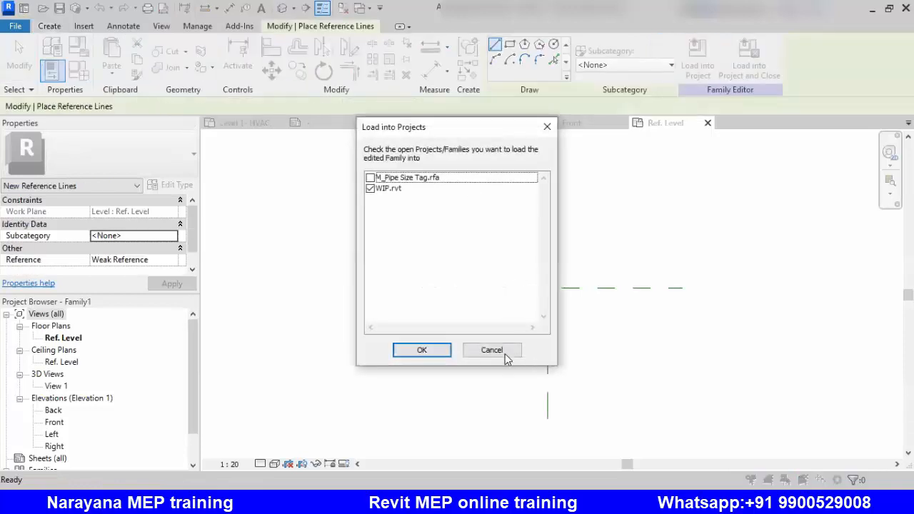
pyautogui.click(491, 350)
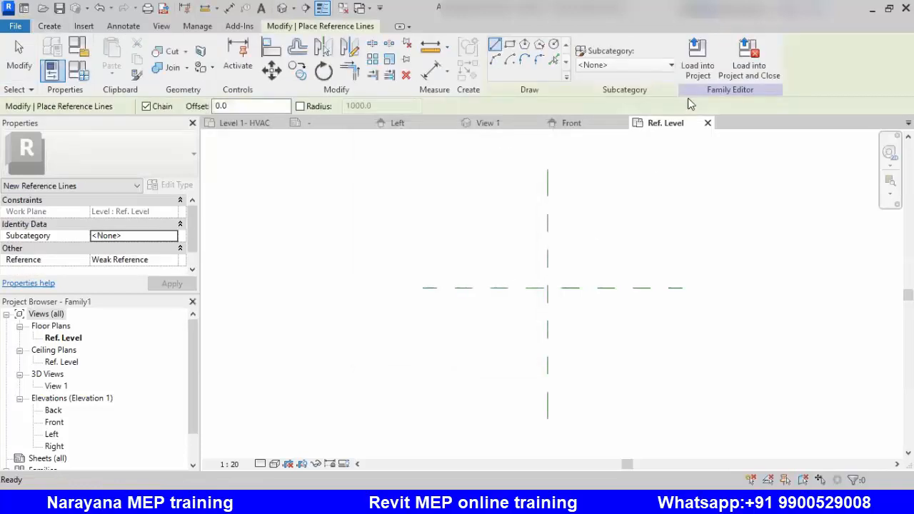
pyautogui.click(49, 25)
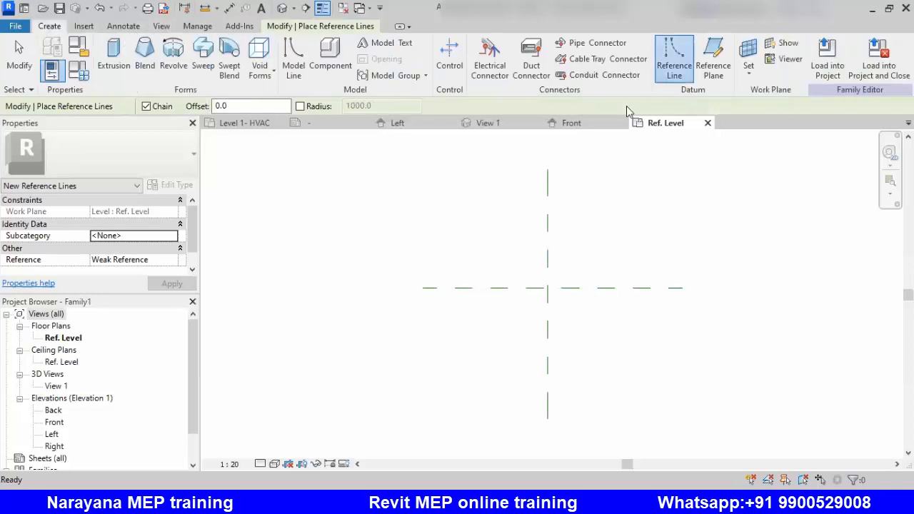
pyautogui.moveTo(712, 57)
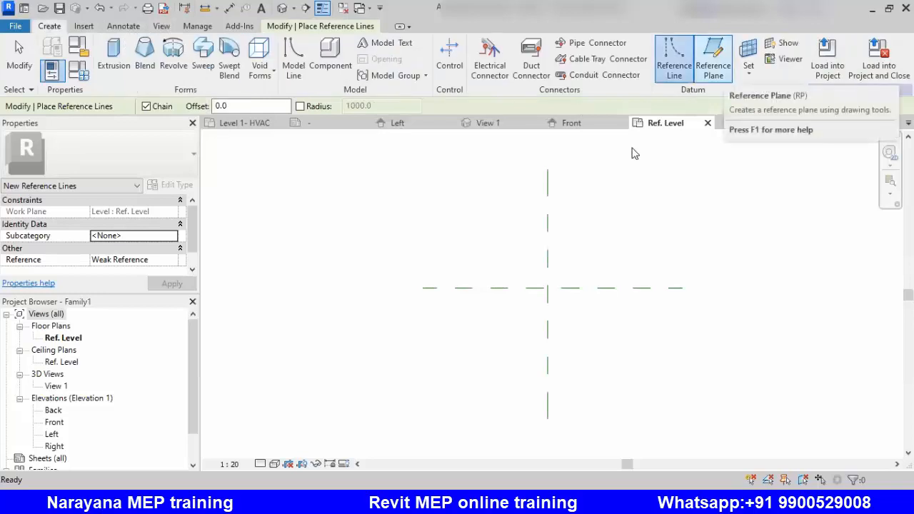
# Draw four reference planes and place EQ and overall 2400 aligned dimensions between them.
pyautogui.click(712, 57)
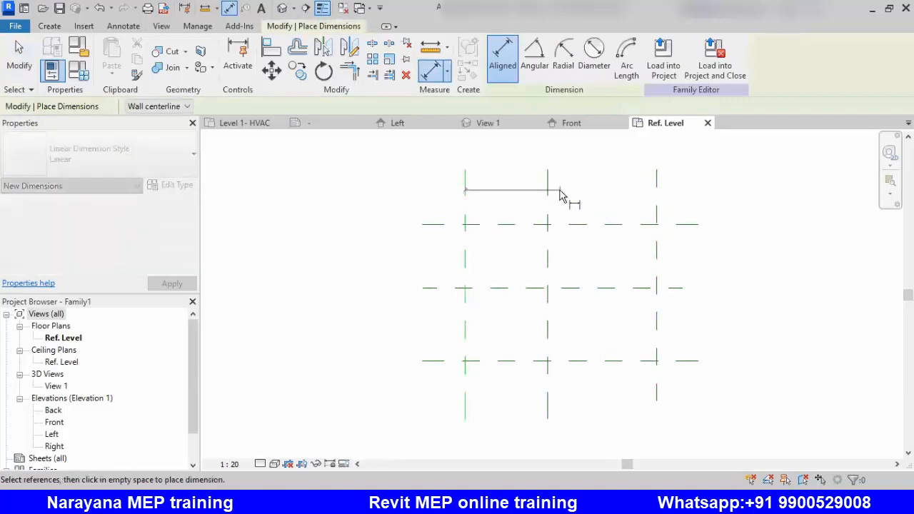
pyautogui.click(655, 174)
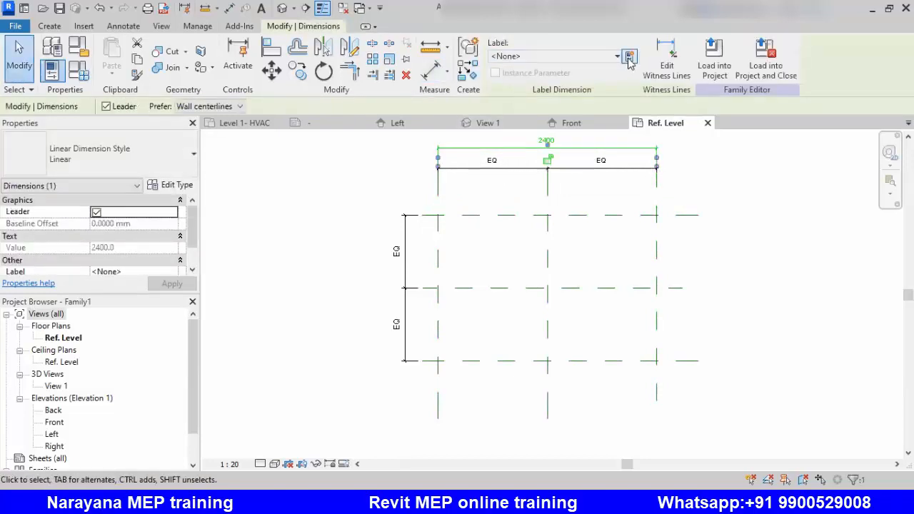
# Label the overall 2400 dimension with a new Width parameter.
pyautogui.click(630, 56)
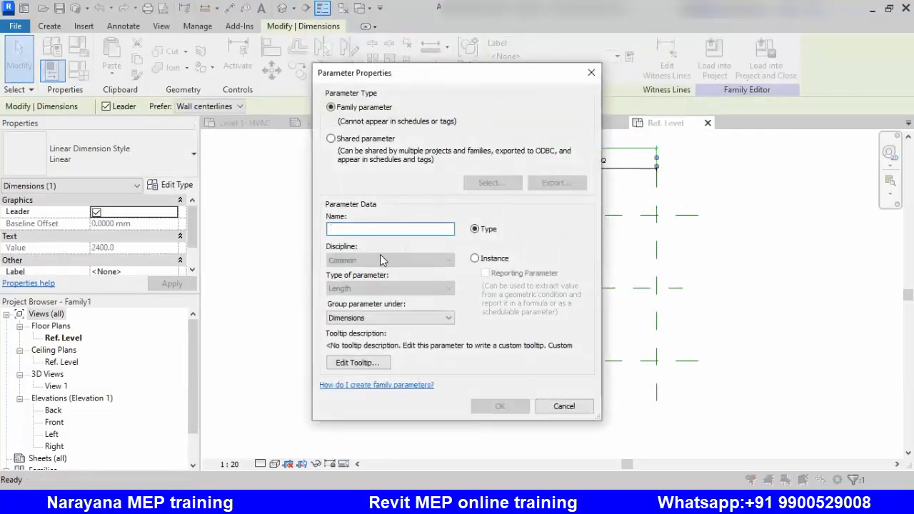
pyautogui.write('W')
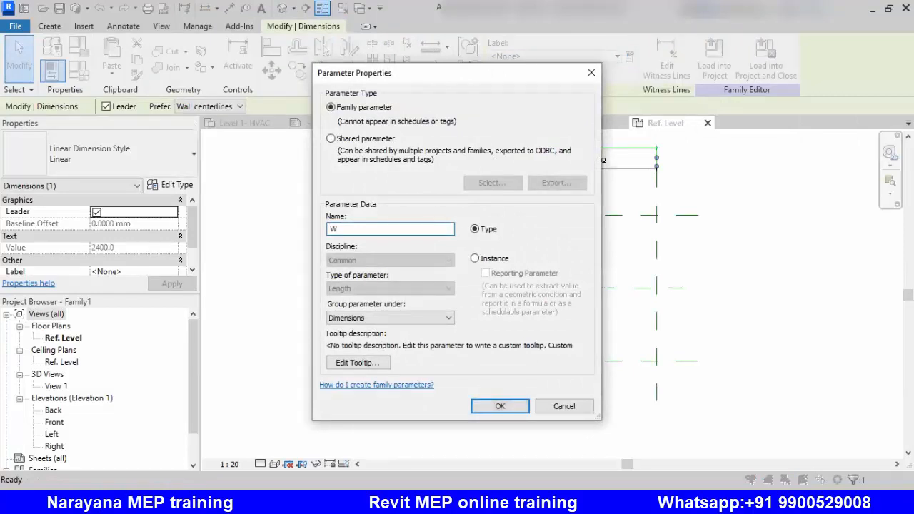
pyautogui.write('idth')
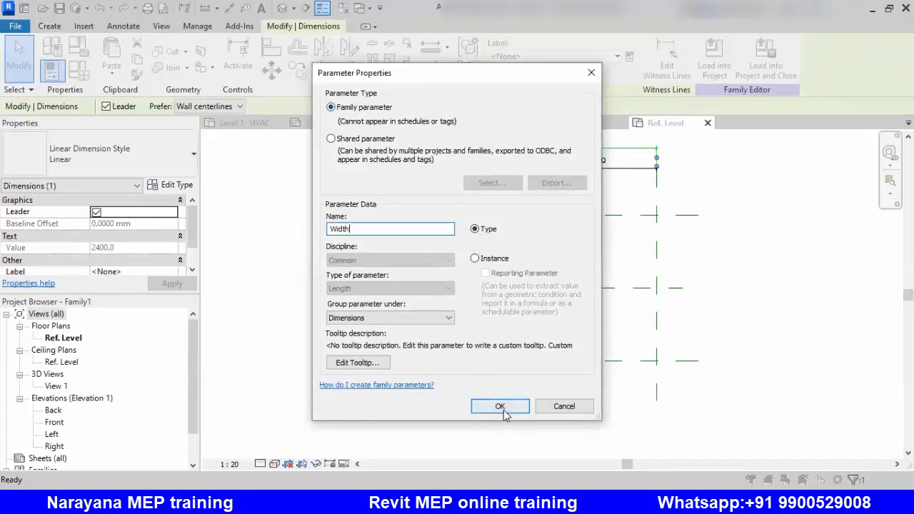
pyautogui.click(500, 406)
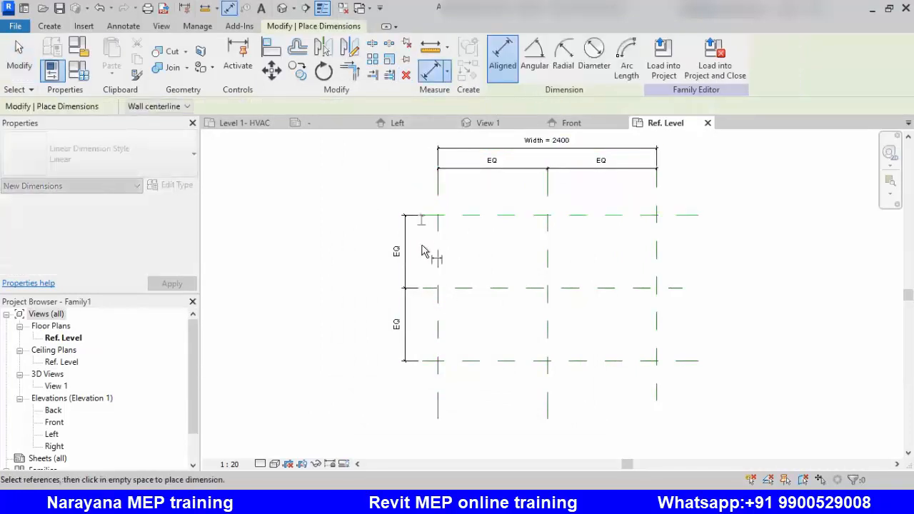
# Add an overall 1600 side dimension and label it with a new Length parameter.
pyautogui.click(350, 360)
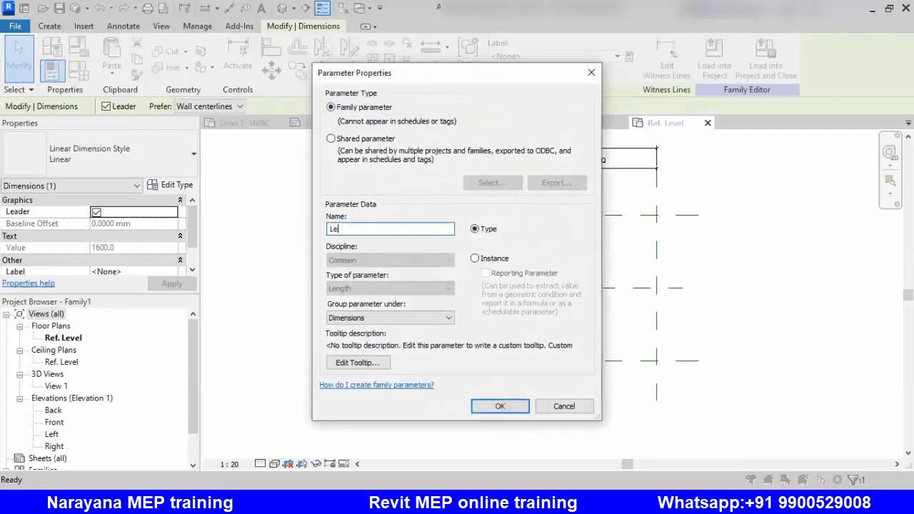
pyautogui.write('Length')
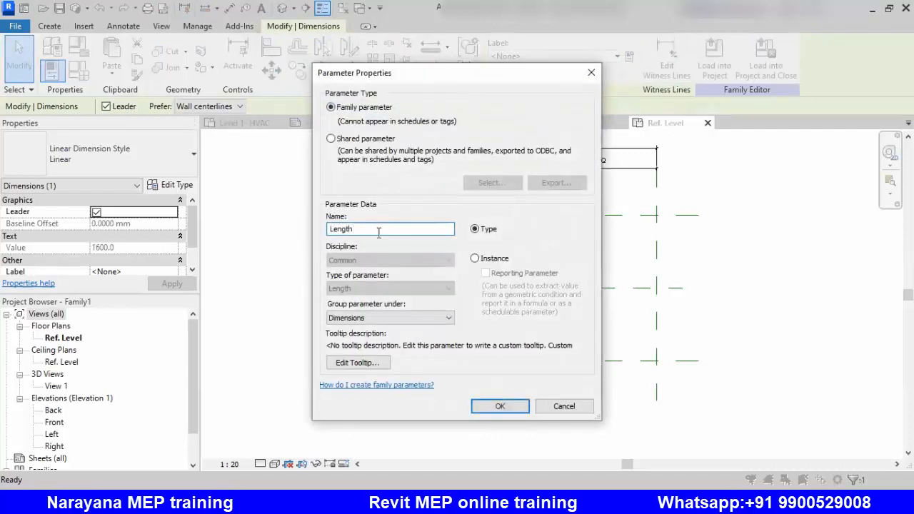
pyautogui.click(499, 405)
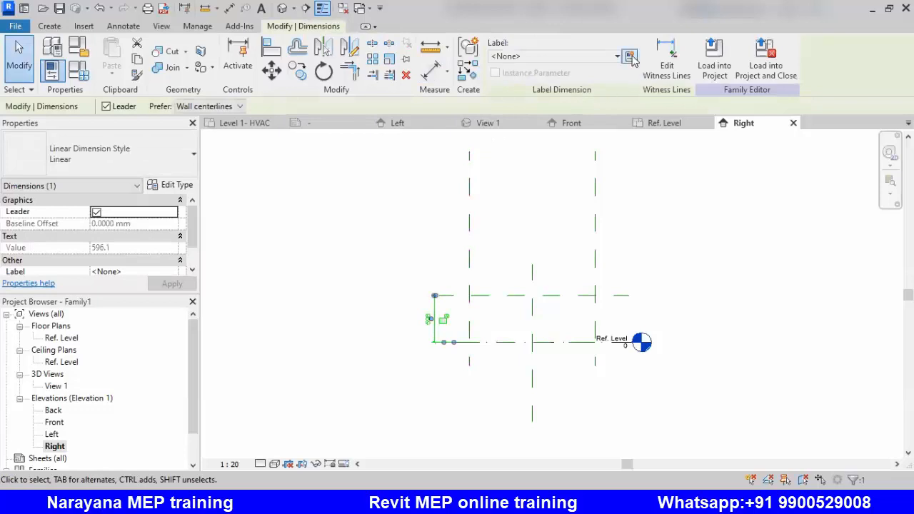
# Label the Right elevation's vertical dimension with a new Height type parameter.
pyautogui.click(628, 57)
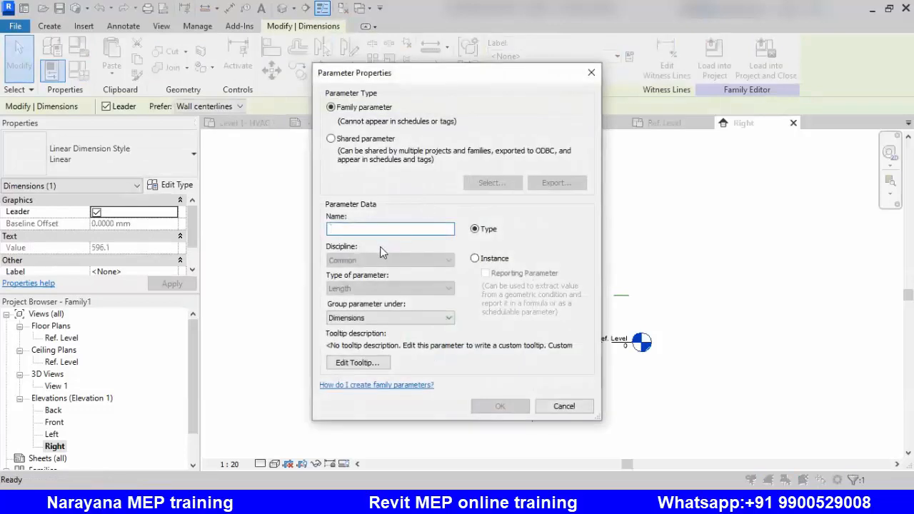
pyautogui.write('Height')
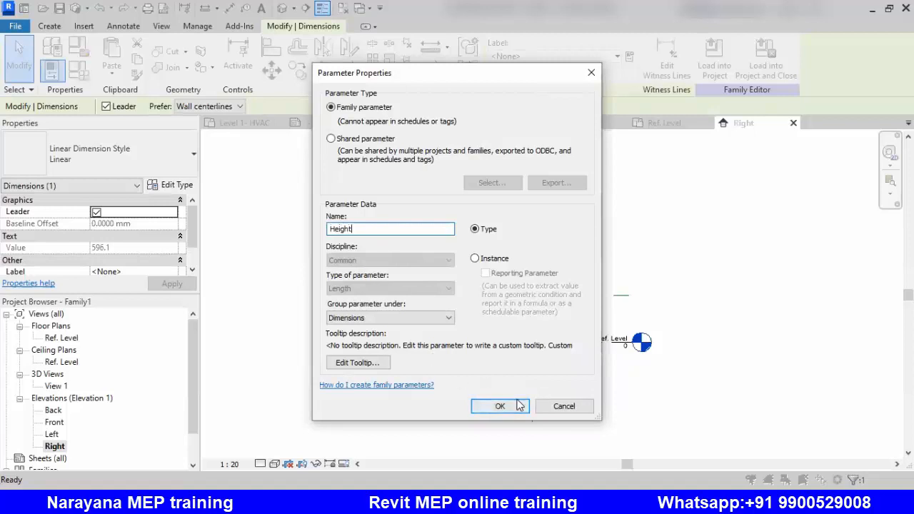
pyautogui.click(500, 405)
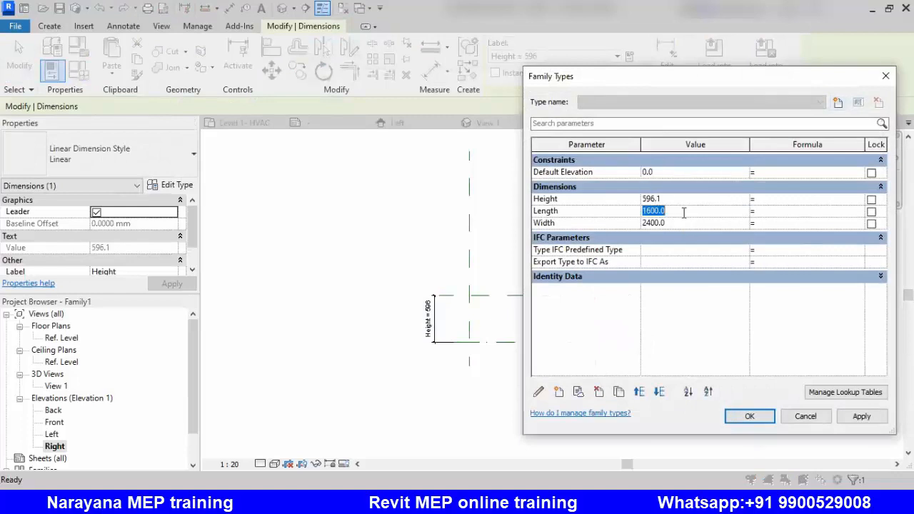
# In Family Types, change Width to 2800 and Height to 500 and apply.
pyautogui.click(654, 223)
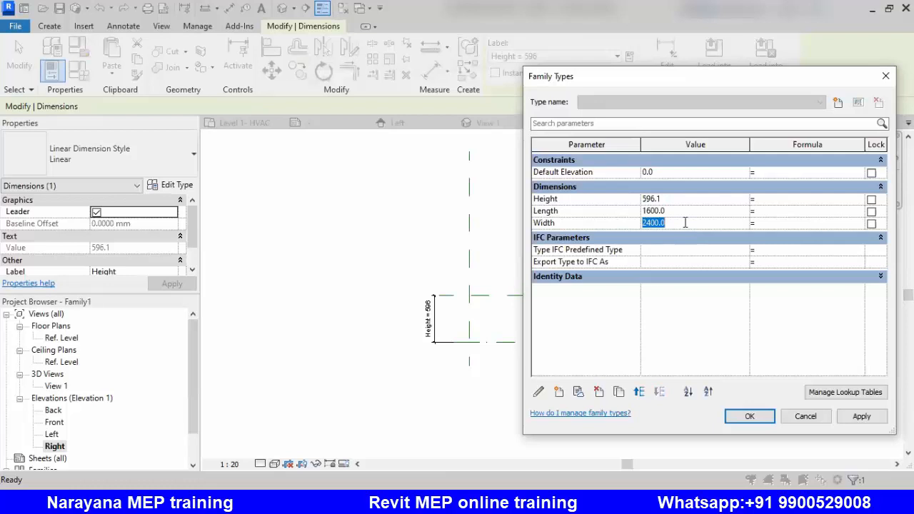
pyautogui.write('2800')
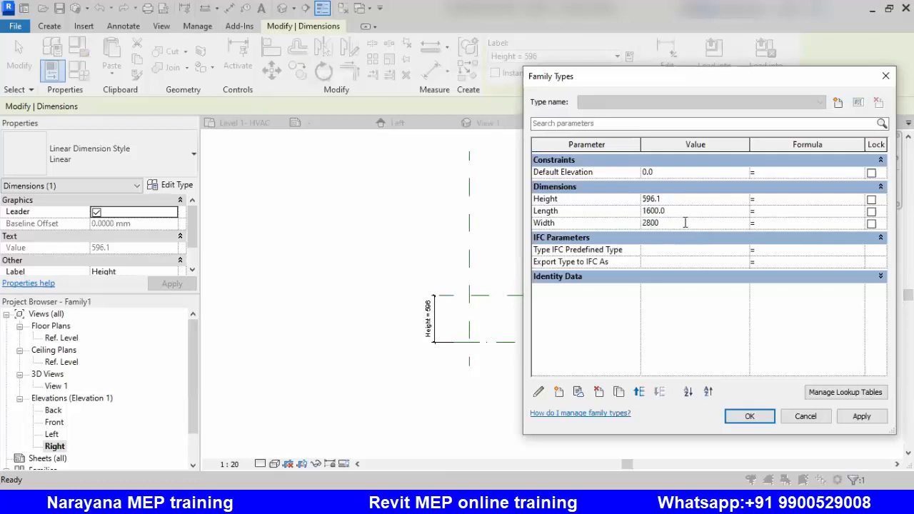
pyautogui.click(654, 210)
pyautogui.write('5')
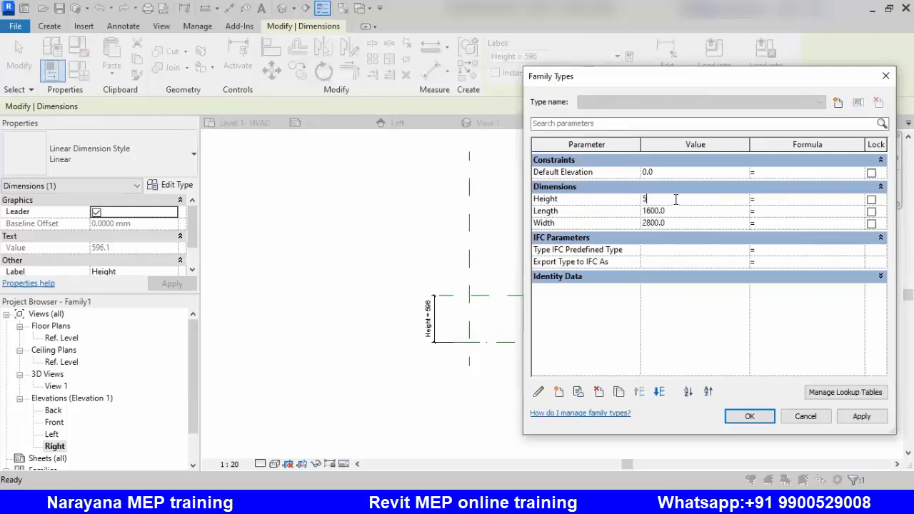
pyautogui.write('00')
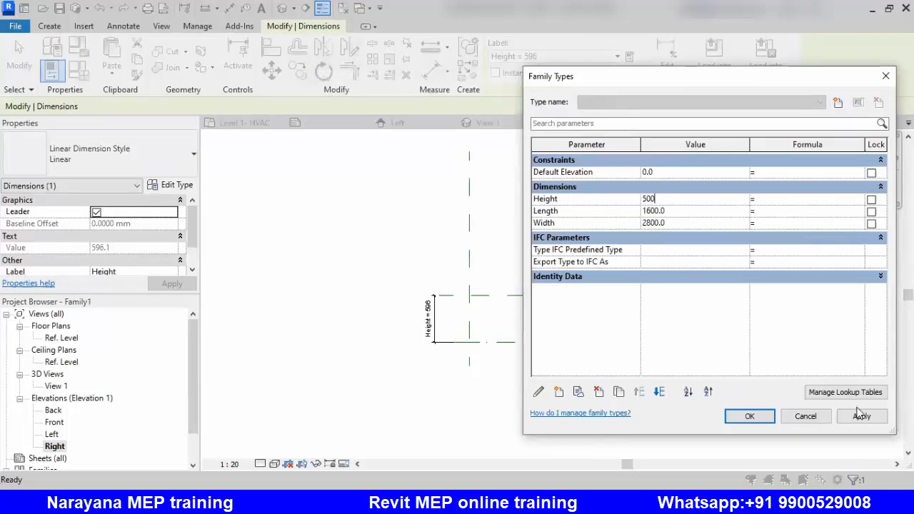
pyautogui.click(748, 417)
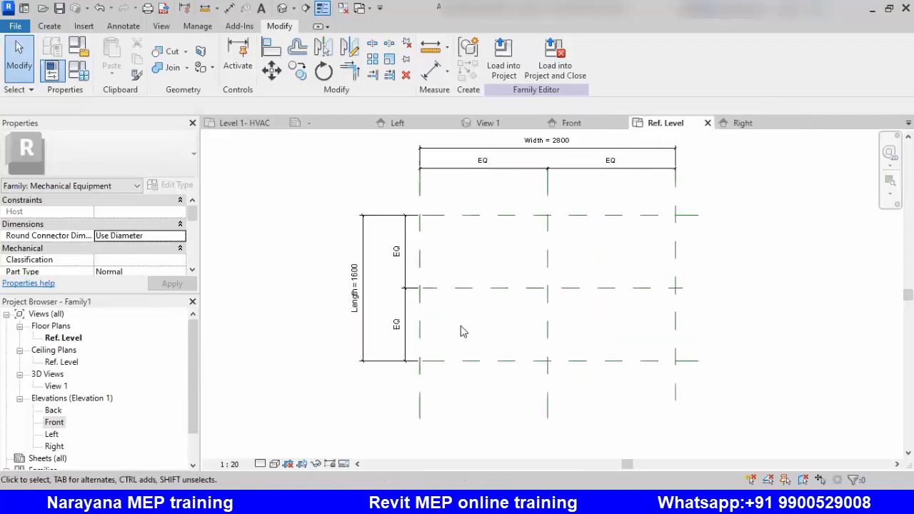
# Sketch a rectangular extrusion over the reference plane grid with locked edges and finish it.
pyautogui.click(48, 25)
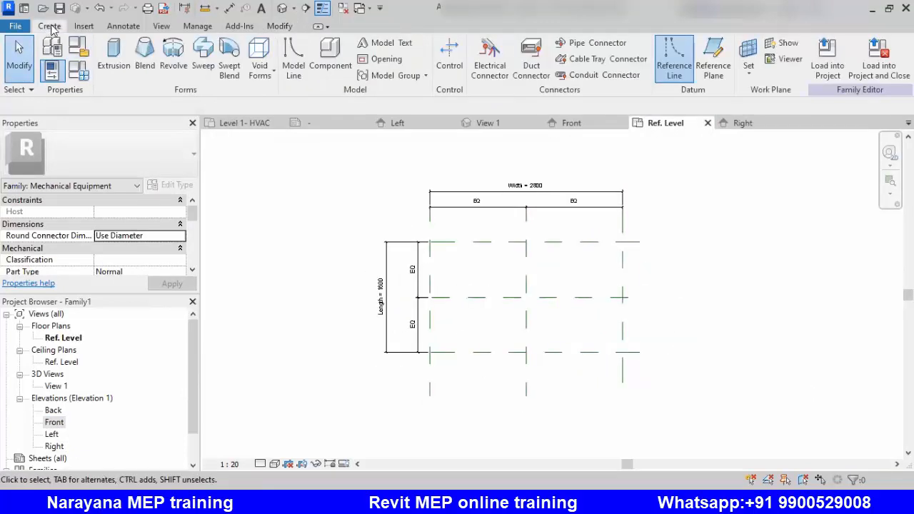
pyautogui.click(113, 54)
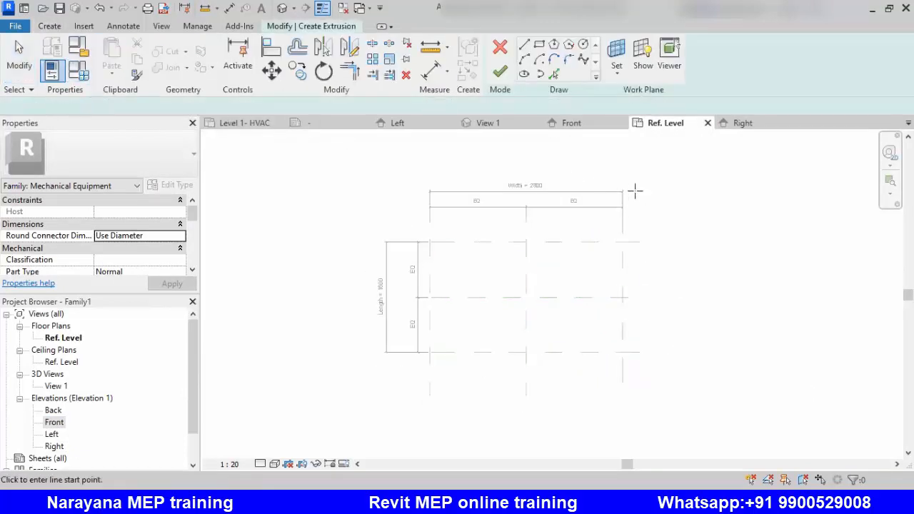
pyautogui.click(522, 60)
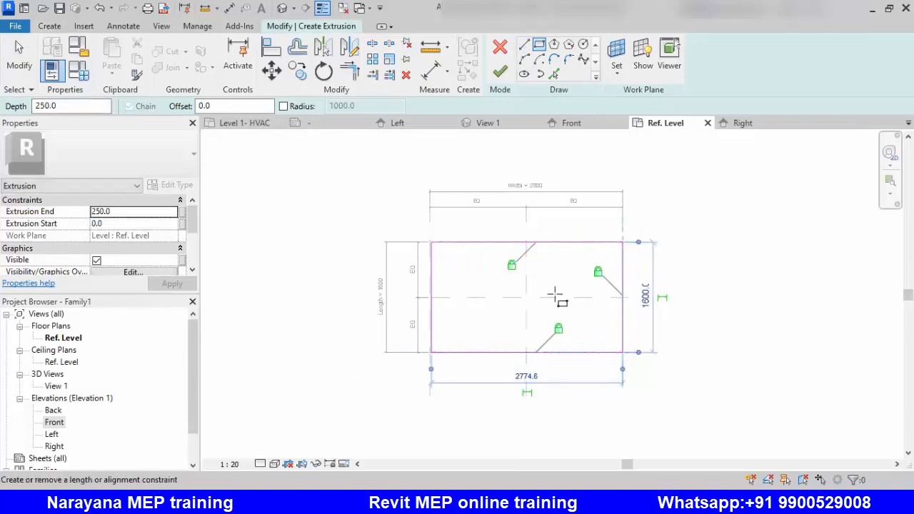
pyautogui.moveTo(500, 72)
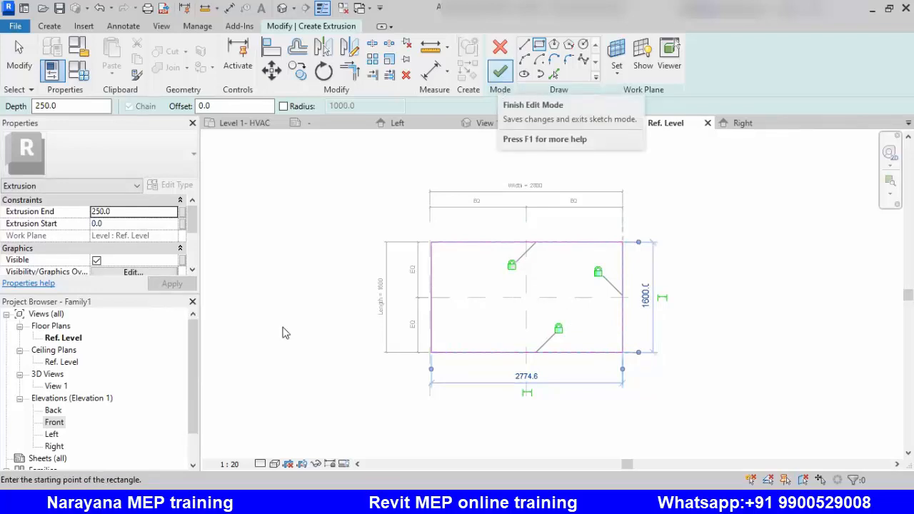
pyautogui.click(500, 72)
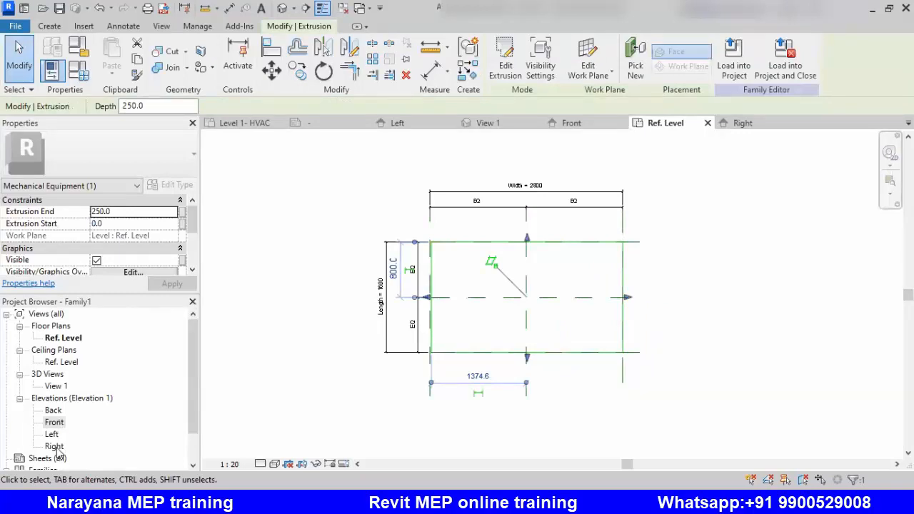
# In the Right elevation, align the extrusion top to the Height plane and set detail level Fine.
pyautogui.click(743, 123)
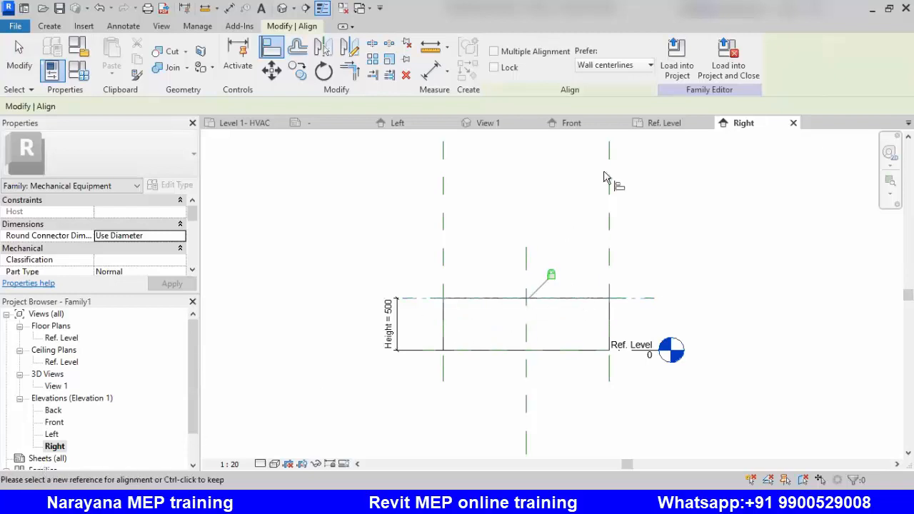
pyautogui.click(49, 26)
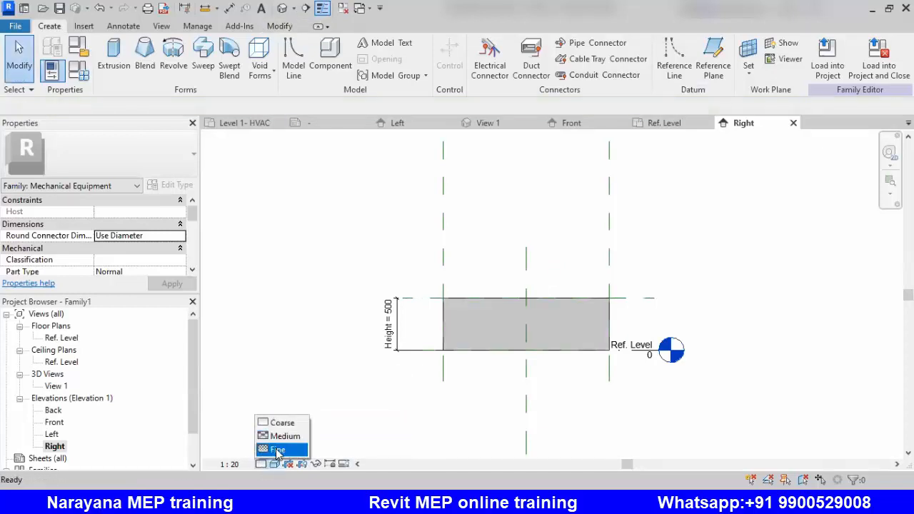
pyautogui.click(277, 450)
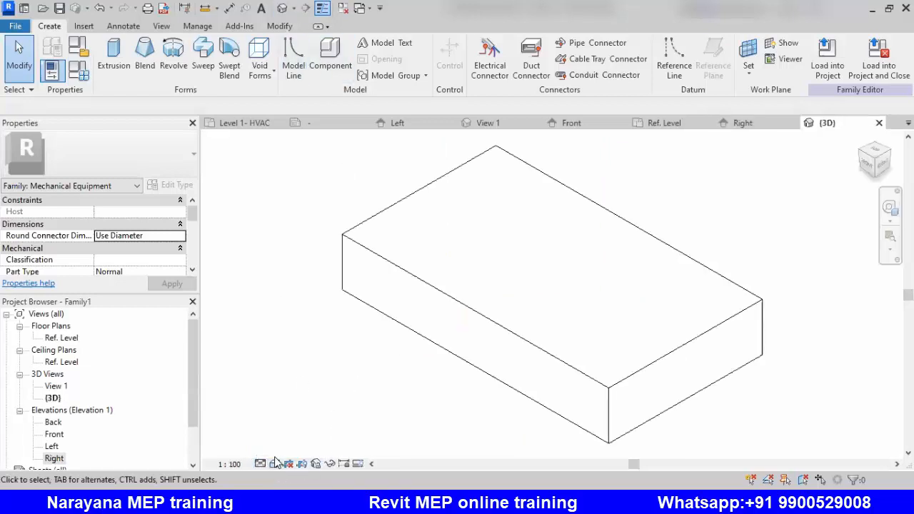
# Switch the 3D view to Shaded visual style and orbit to a lower front-facing angle.
pyautogui.click(274, 462)
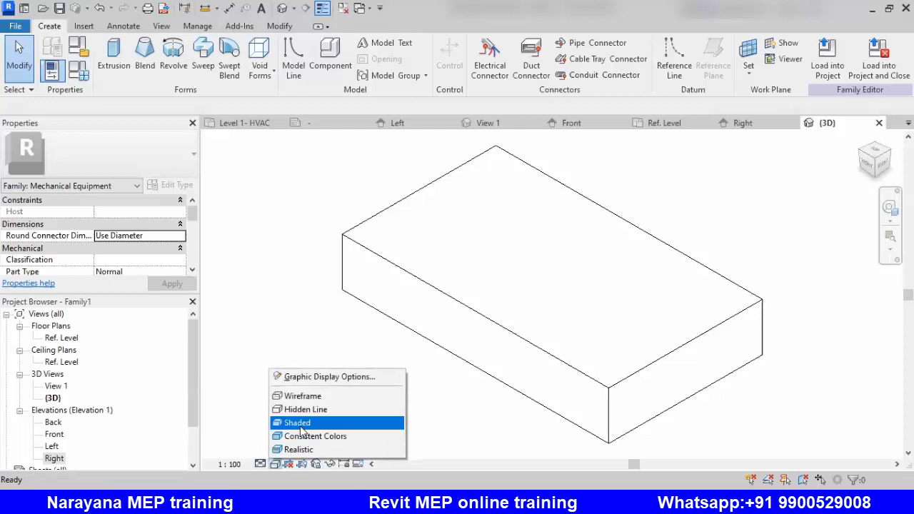
pyautogui.click(297, 422)
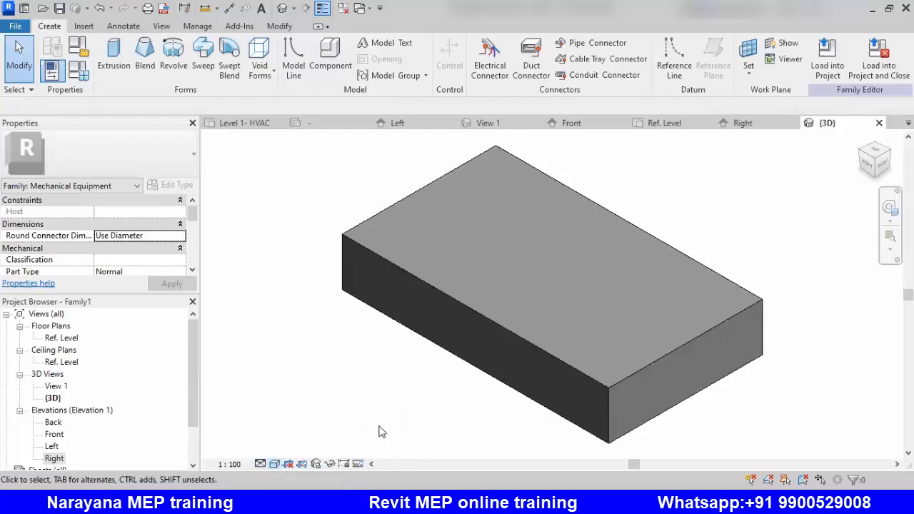
pyautogui.moveTo(382, 431); pyautogui.dragTo(466, 425)
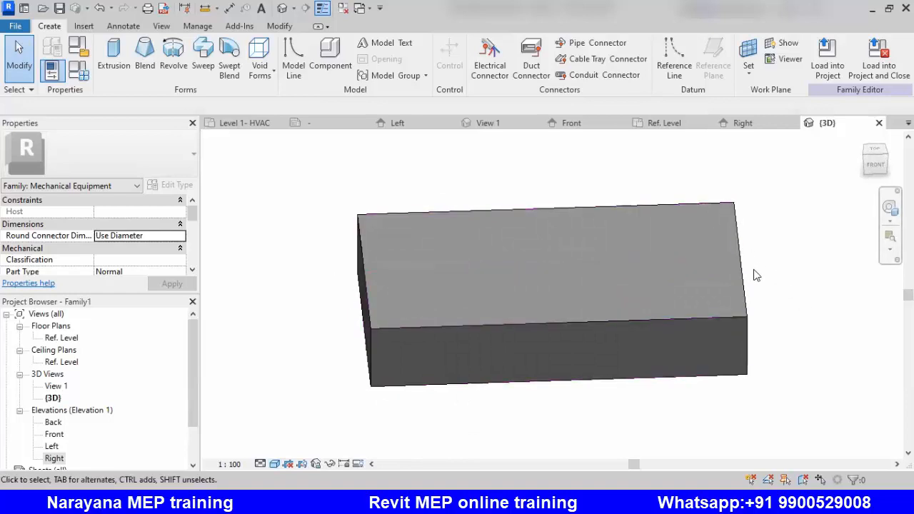
pyautogui.moveTo(364, 300)
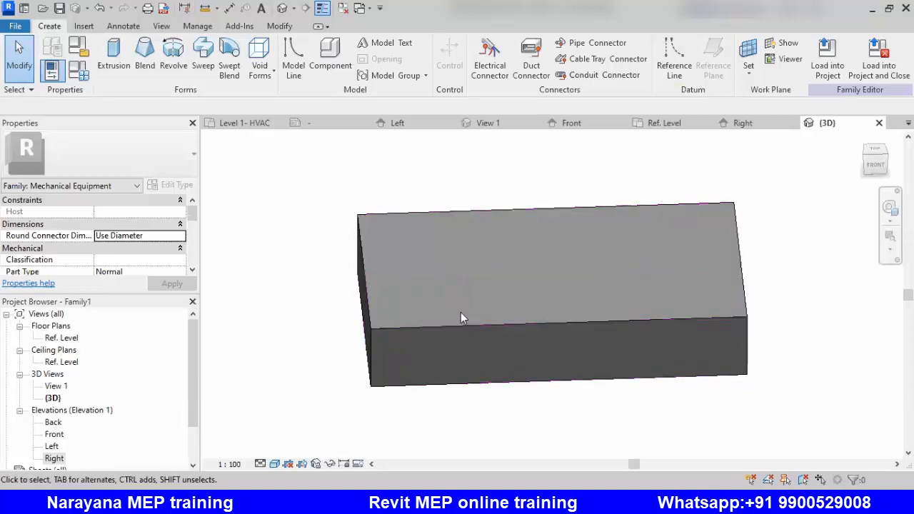
pyautogui.moveTo(484, 308)
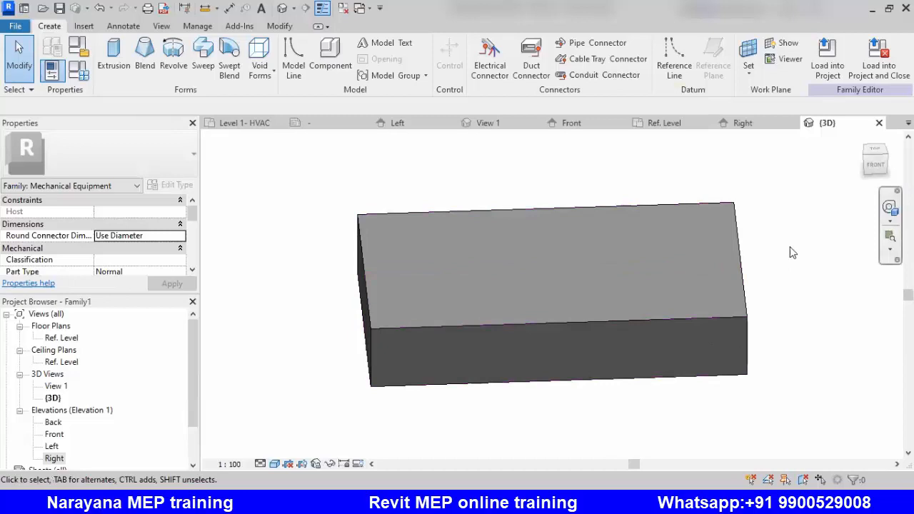
pyautogui.moveTo(637, 319)
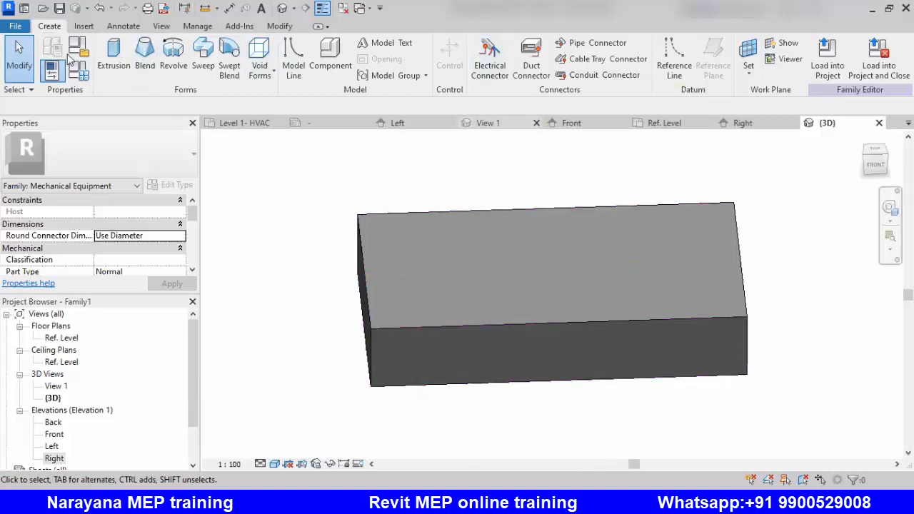
pyautogui.moveTo(114, 54)
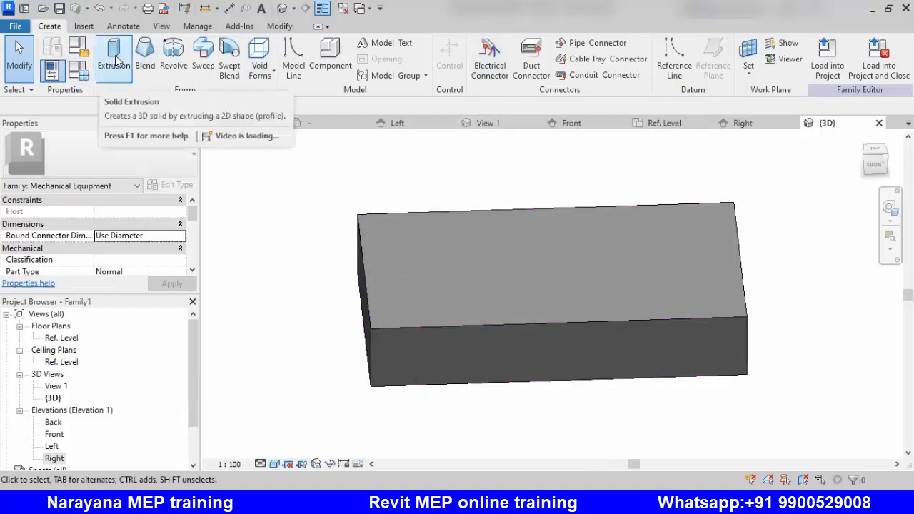
# Start a second extrusion sketched on the box's end face via Set > Pick a Plane.
pyautogui.click(115, 54)
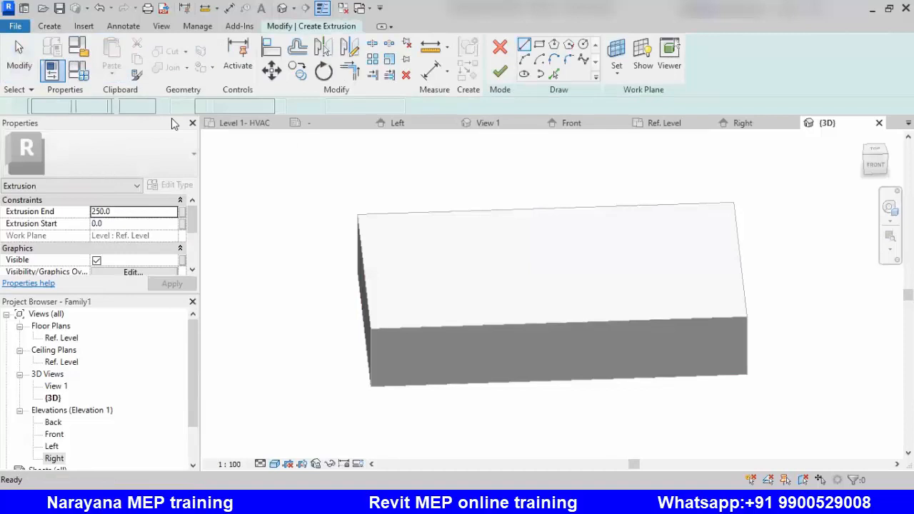
pyautogui.click(615, 56)
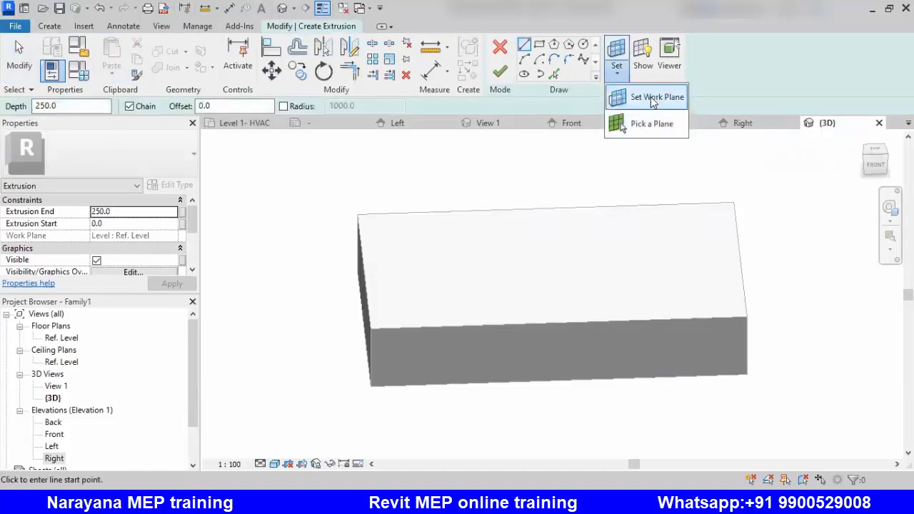
pyautogui.click(657, 97)
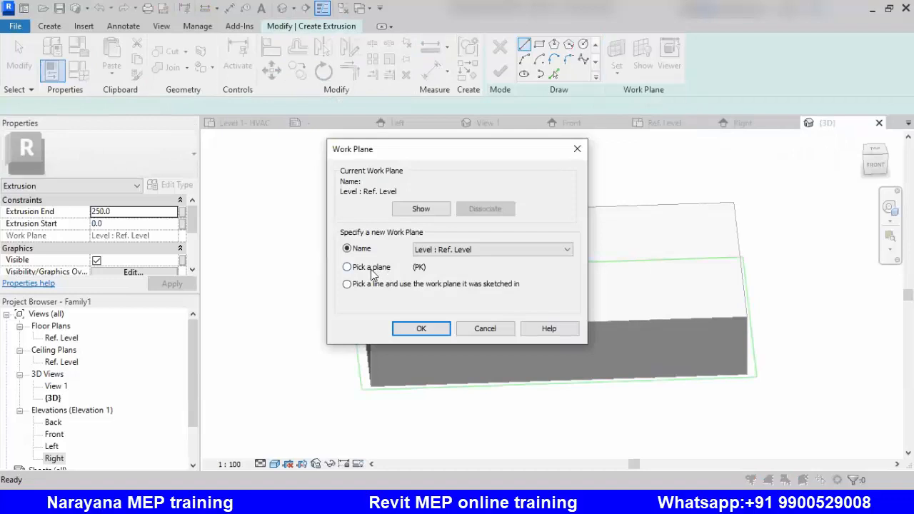
pyautogui.click(420, 329)
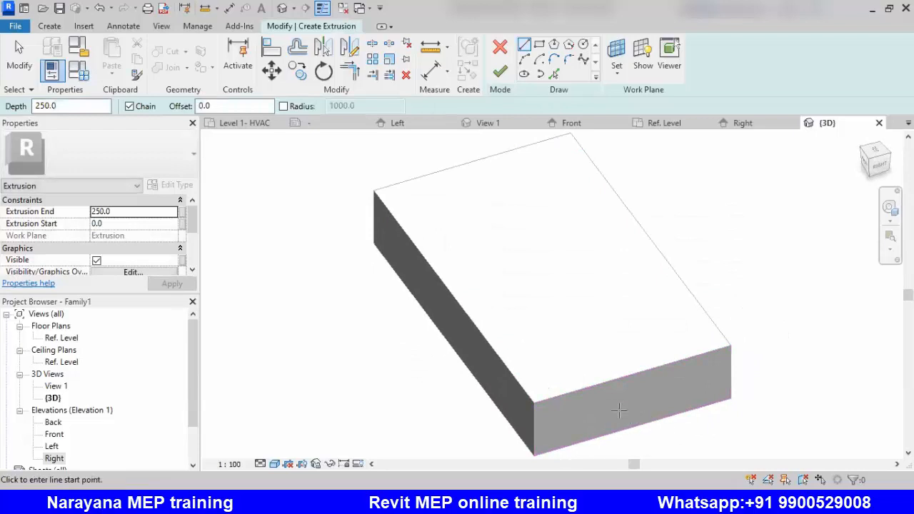
pyautogui.moveTo(555, 184)
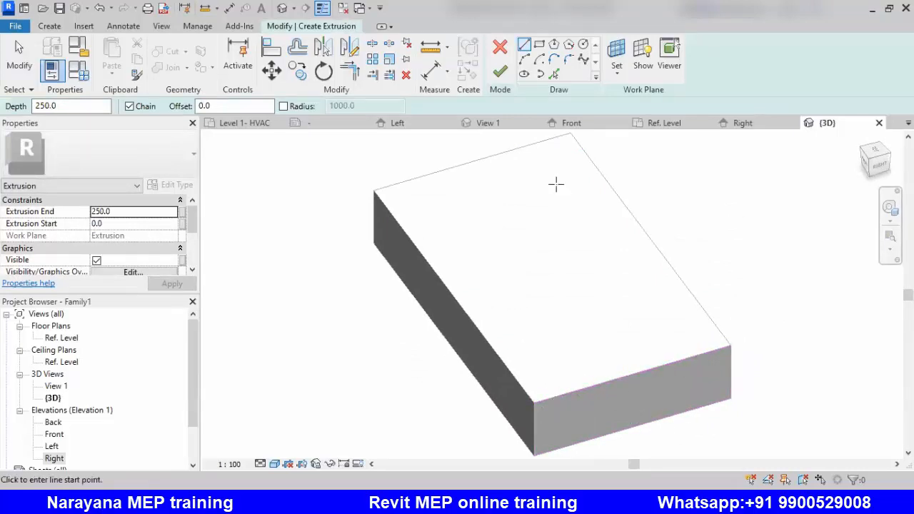
pyautogui.click(615, 55)
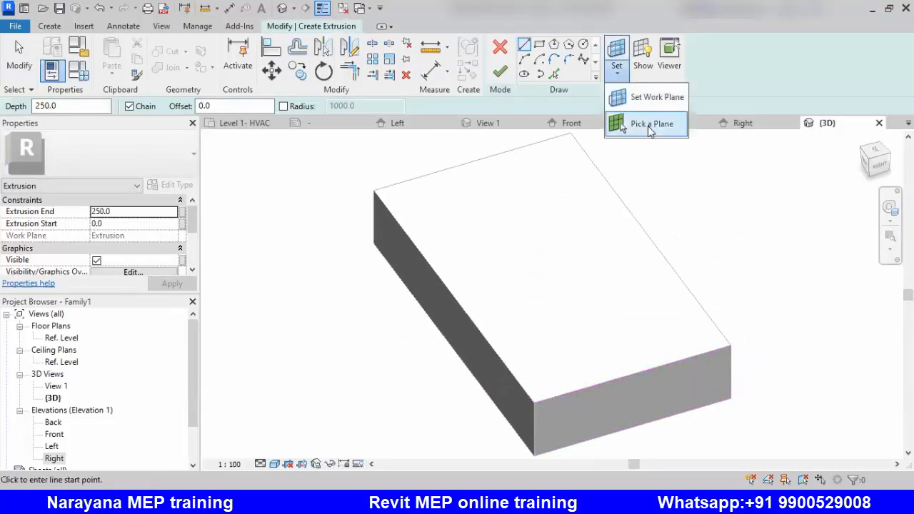
pyautogui.click(651, 123)
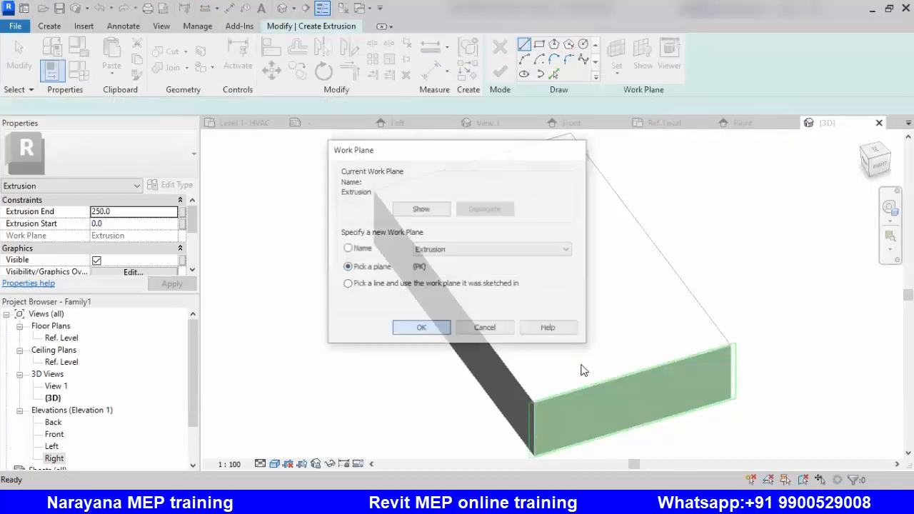
pyautogui.click(419, 327)
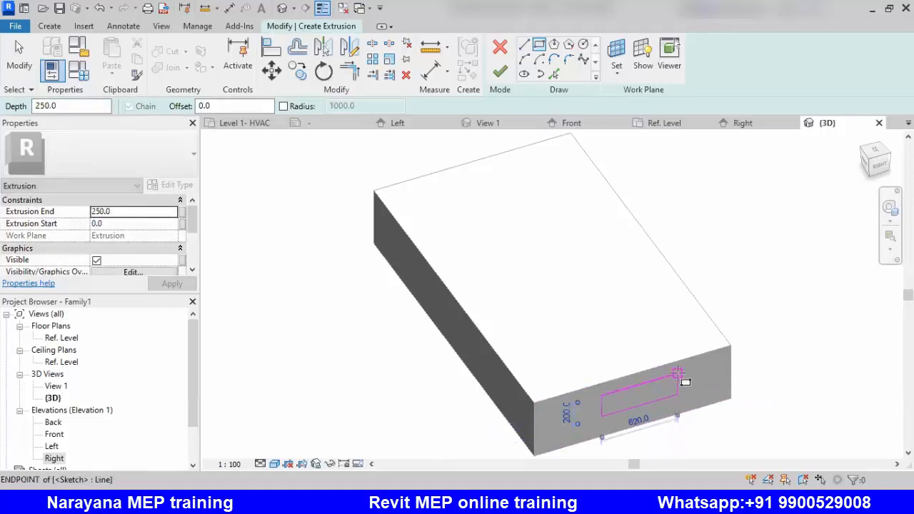
# Set the new extrusion's depth to 90.
pyautogui.click(71, 106)
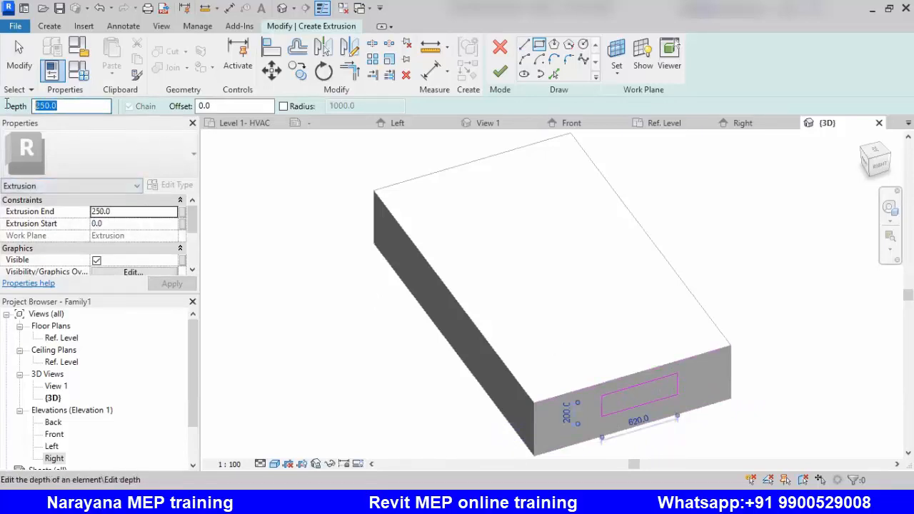
pyautogui.write('90')
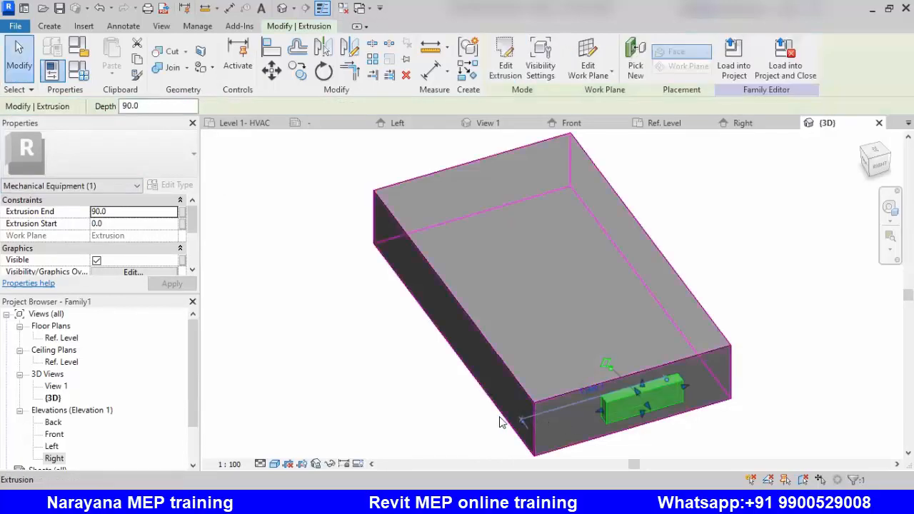
# Finish the first end-face projection, then extrude a matching 90-deep rectangle on a picked plane of the opposite face.
pyautogui.click(486, 421)
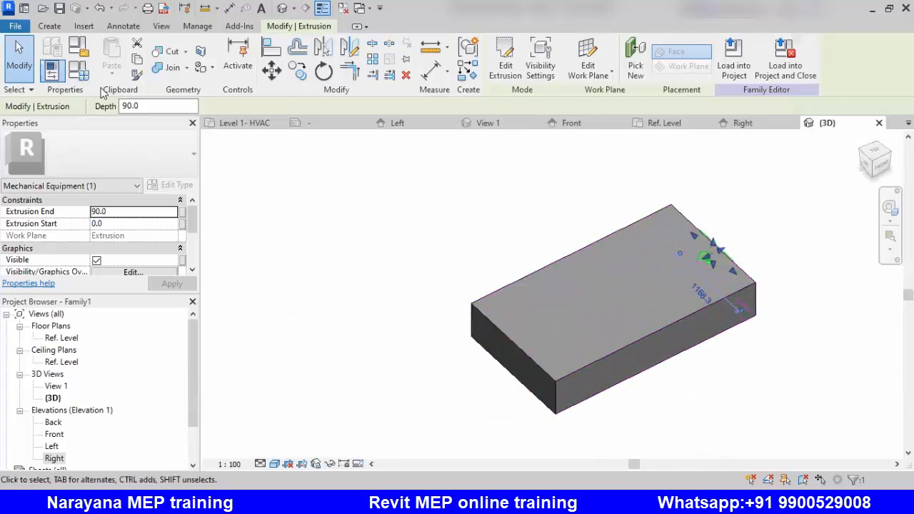
pyautogui.click(48, 26)
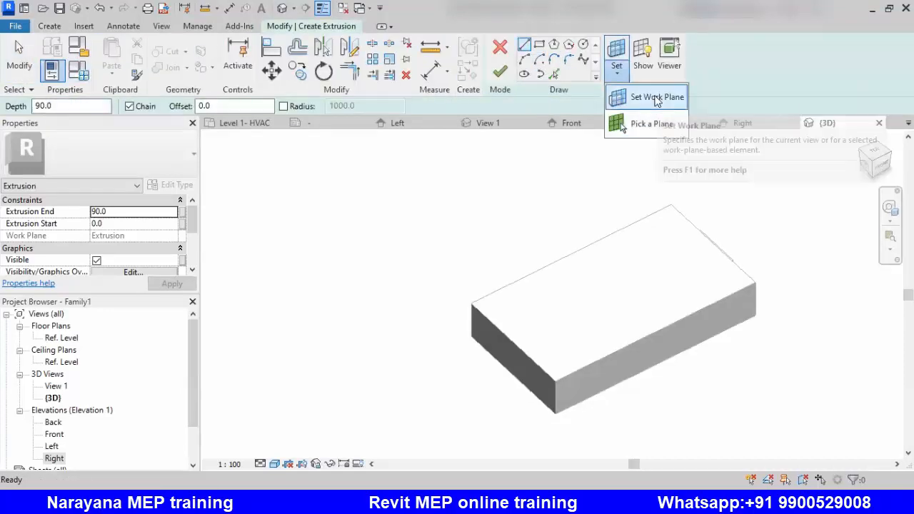
pyautogui.click(654, 97)
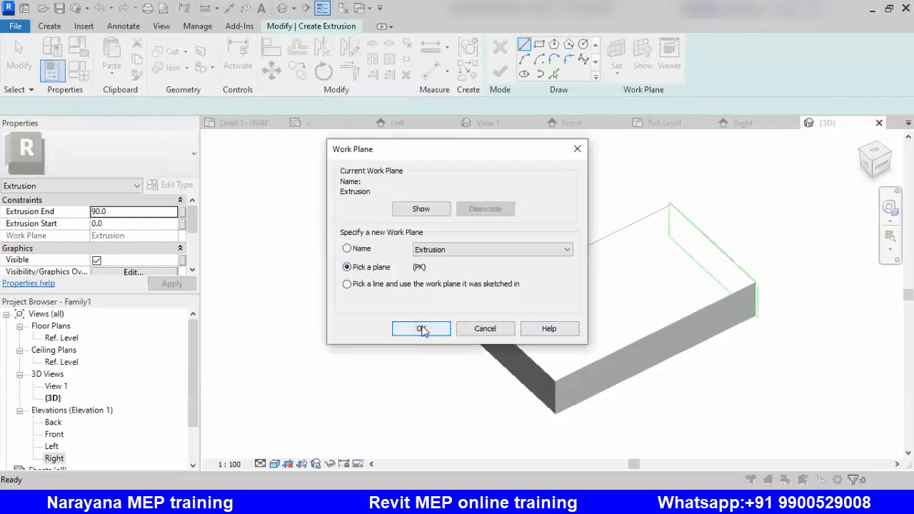
pyautogui.click(419, 328)
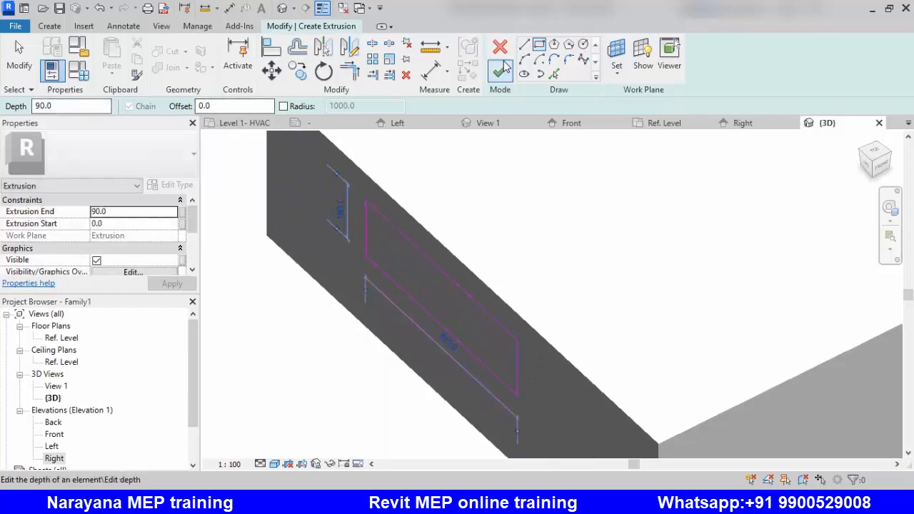
pyautogui.click(500, 71)
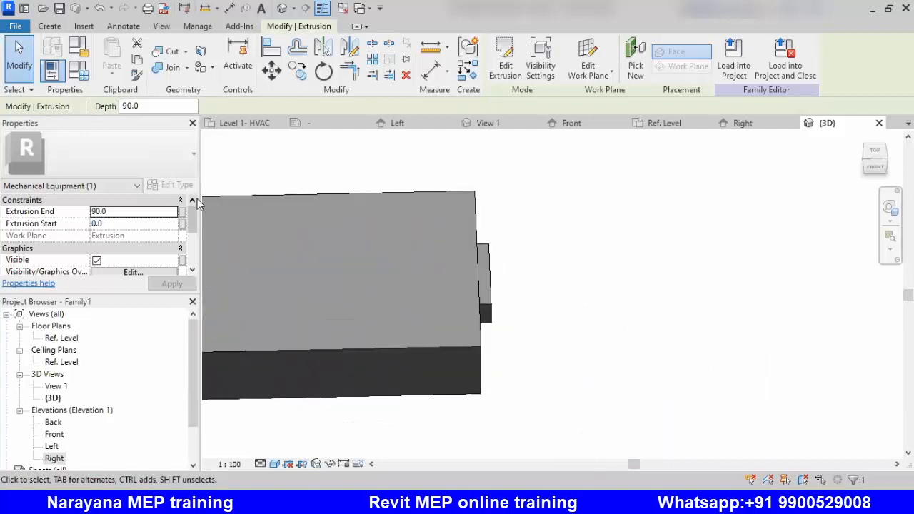
pyautogui.click(49, 26)
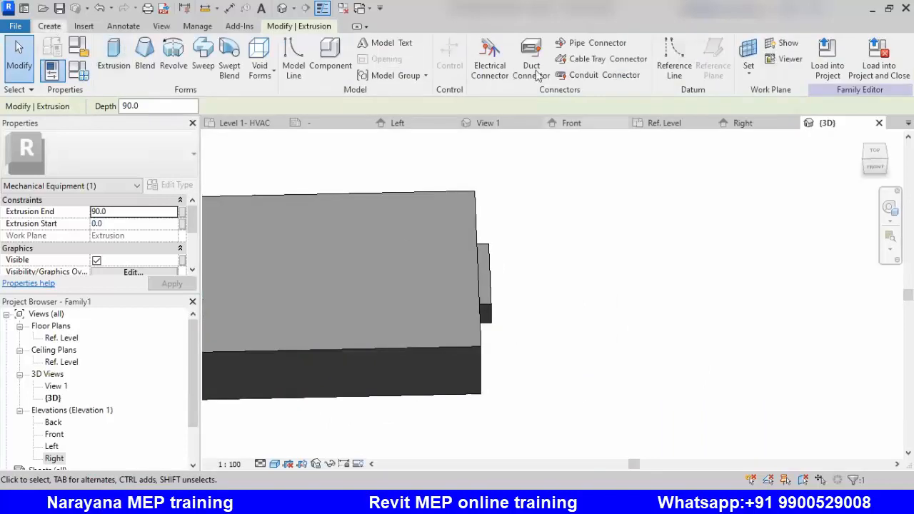
# Place a rectangular supply air duct connector 250 high by 200 wide on one projection face.
pyautogui.click(531, 59)
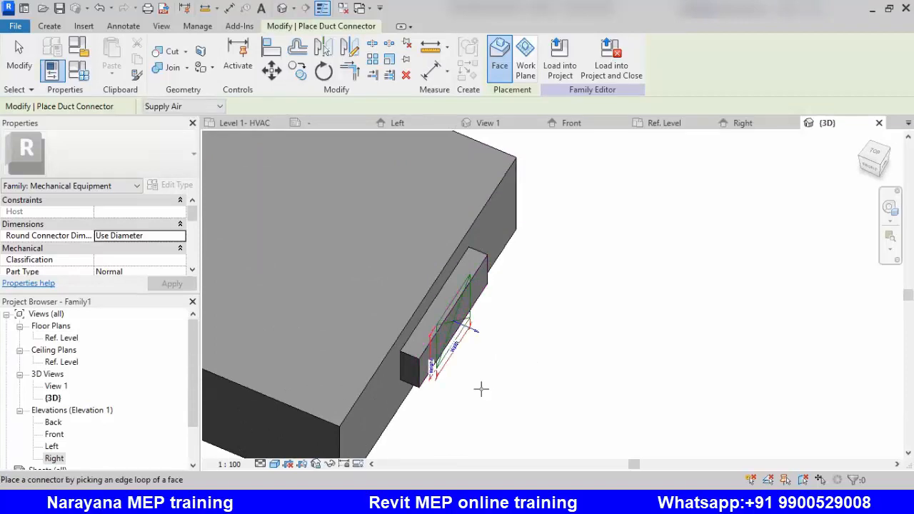
pyautogui.click(450, 329)
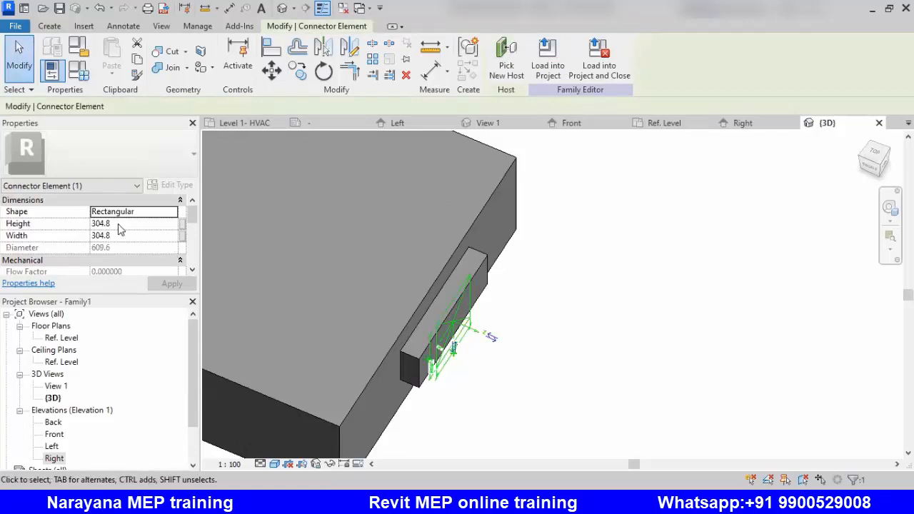
pyautogui.click(136, 235)
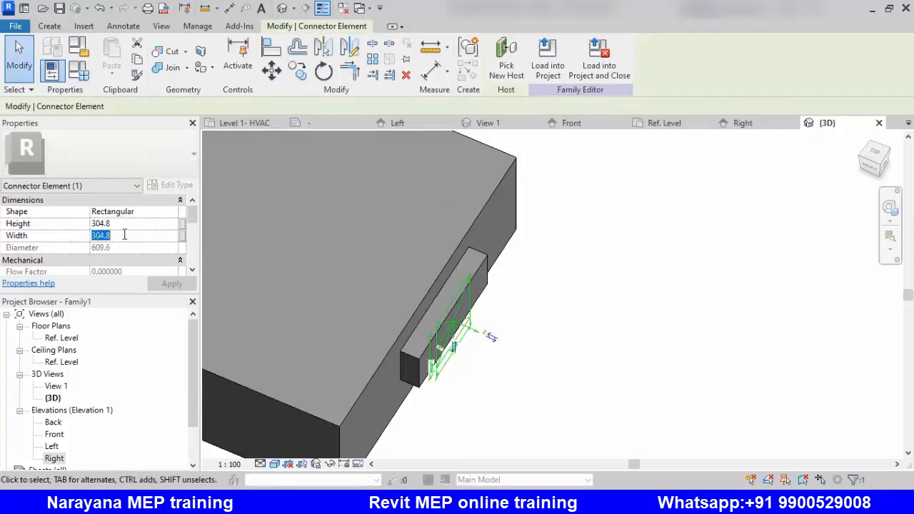
pyautogui.write('2')
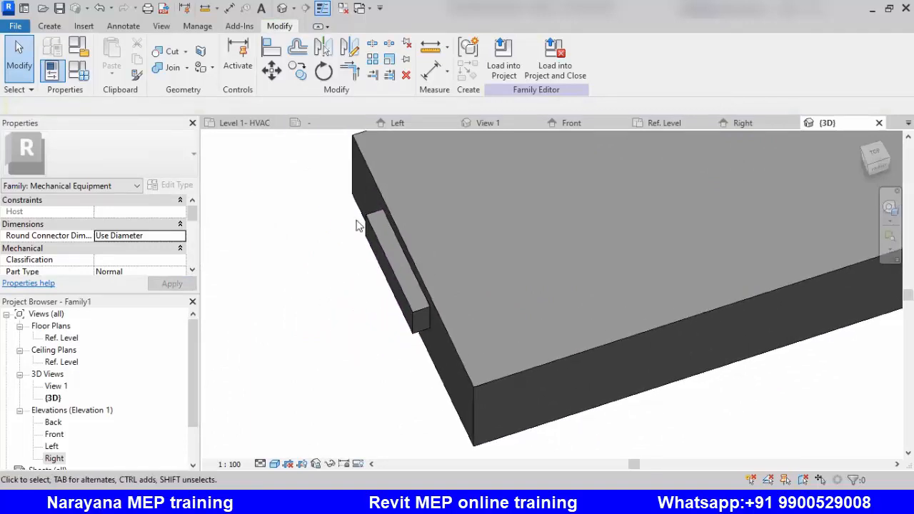
# Place a second duct connector on the other projection face with its system set to Return Air.
pyautogui.click(49, 25)
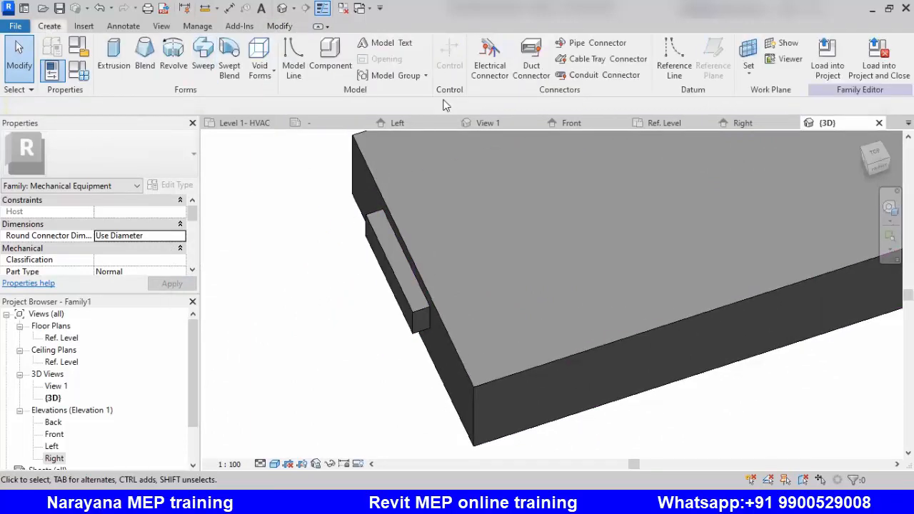
pyautogui.click(531, 59)
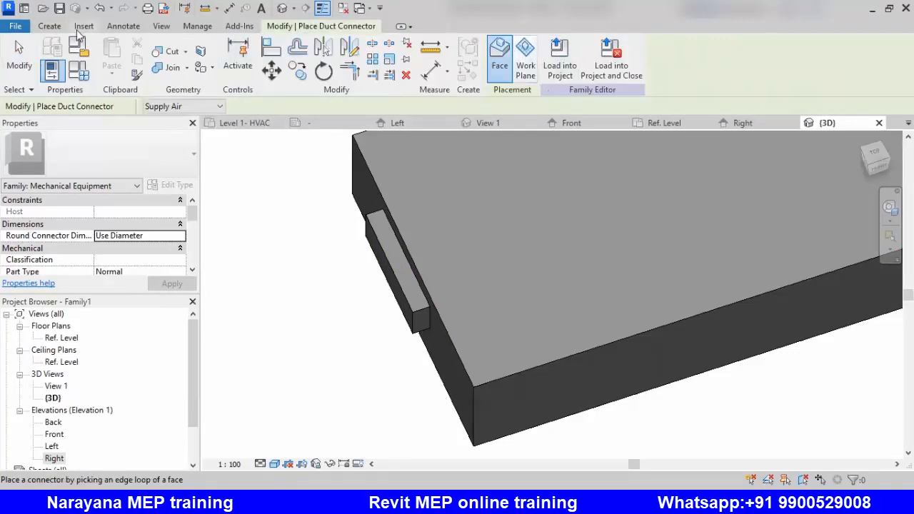
pyautogui.moveTo(446, 57)
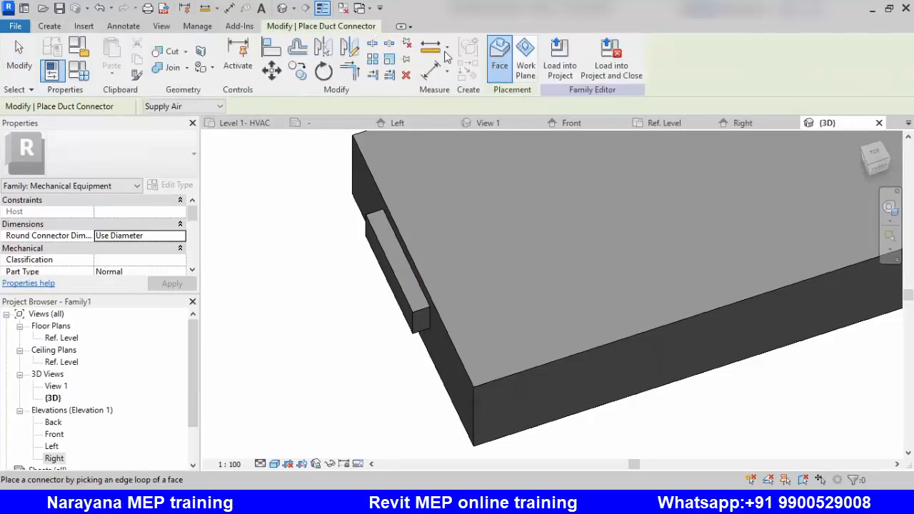
pyautogui.press('Escape')
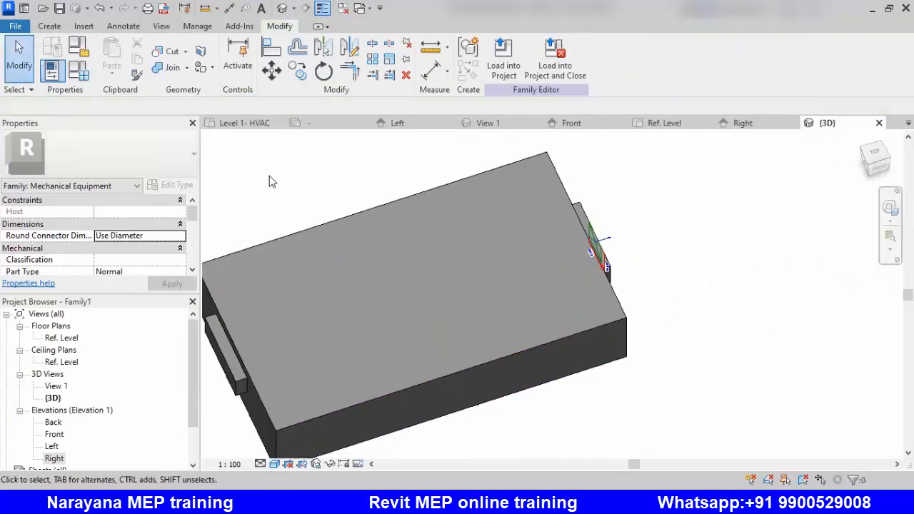
pyautogui.click(48, 25)
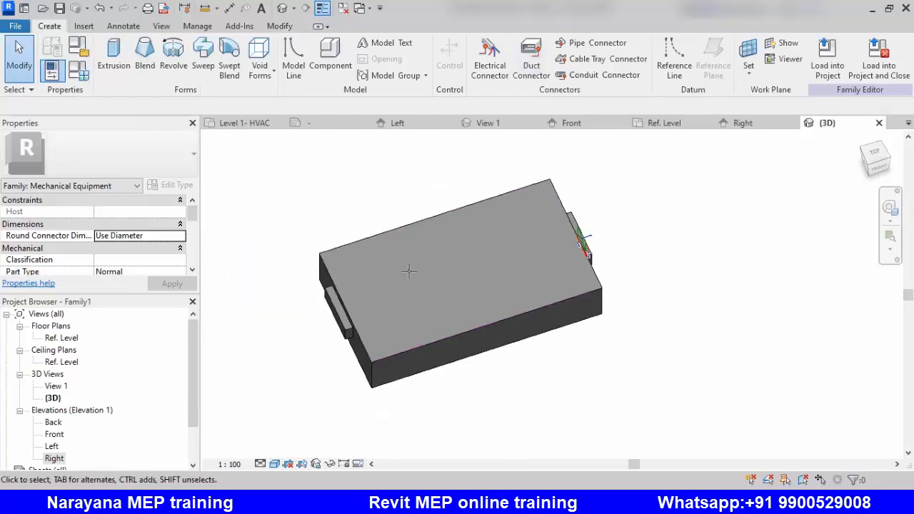
pyautogui.click(531, 59)
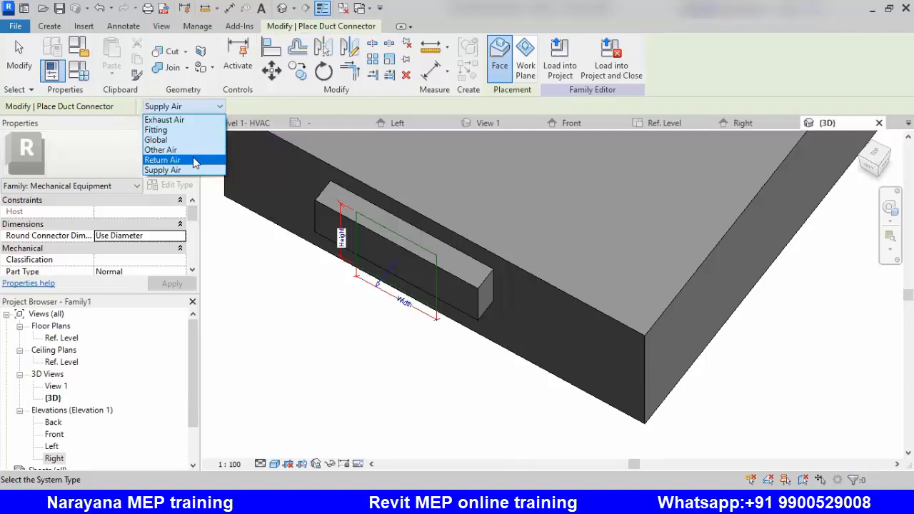
pyautogui.click(163, 160)
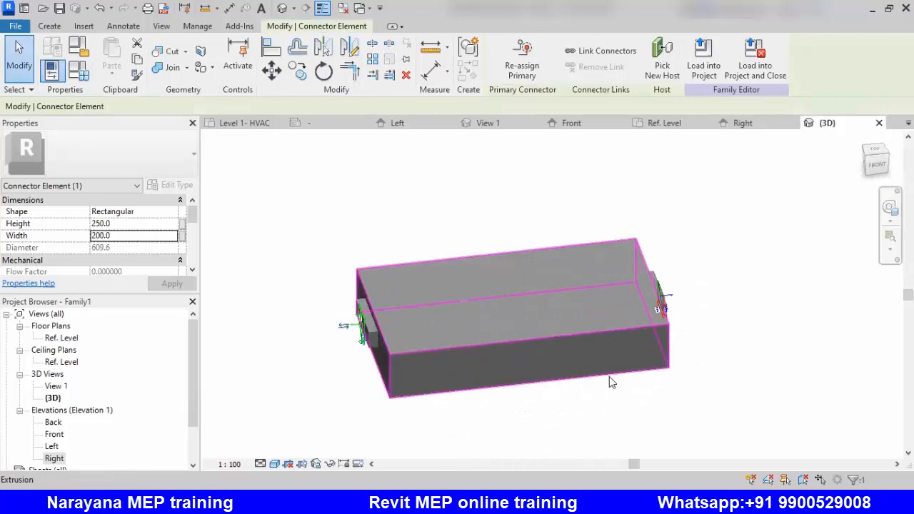
pyautogui.moveTo(611, 380)
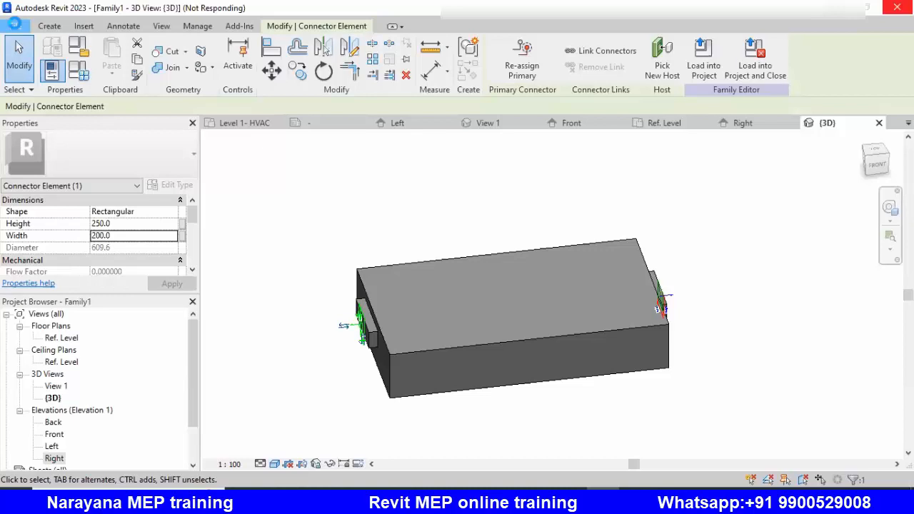
pyautogui.click(16, 25)
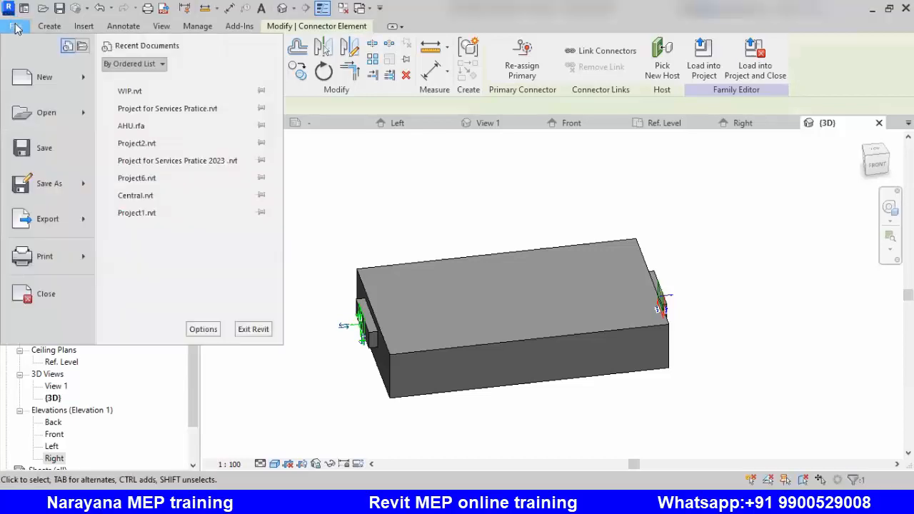
pyautogui.moveTo(49, 183)
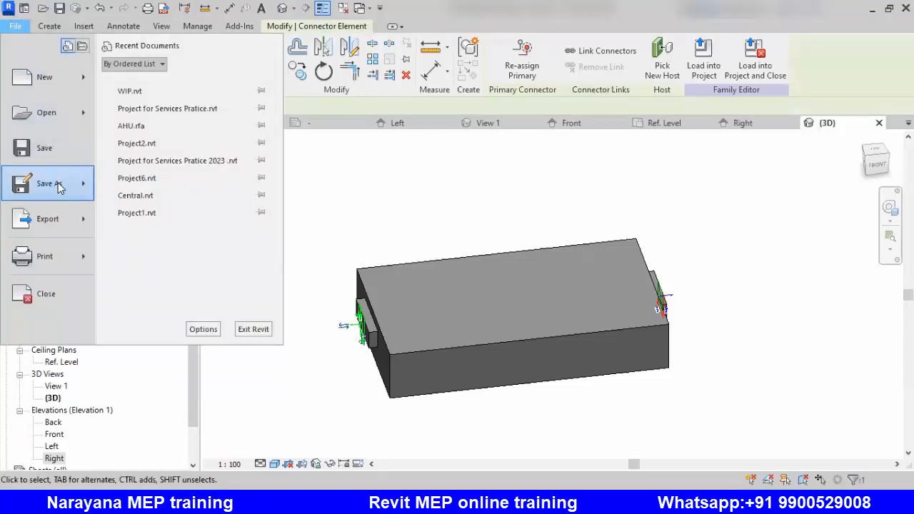
# Save the family as AHU.rfa on the Desktop, dismissing the folder warning.
pyautogui.click(49, 183)
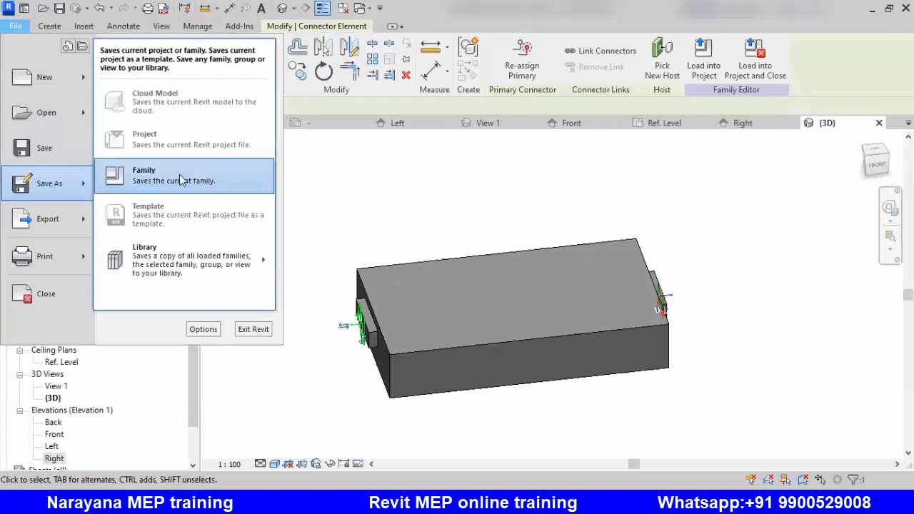
pyautogui.click(143, 169)
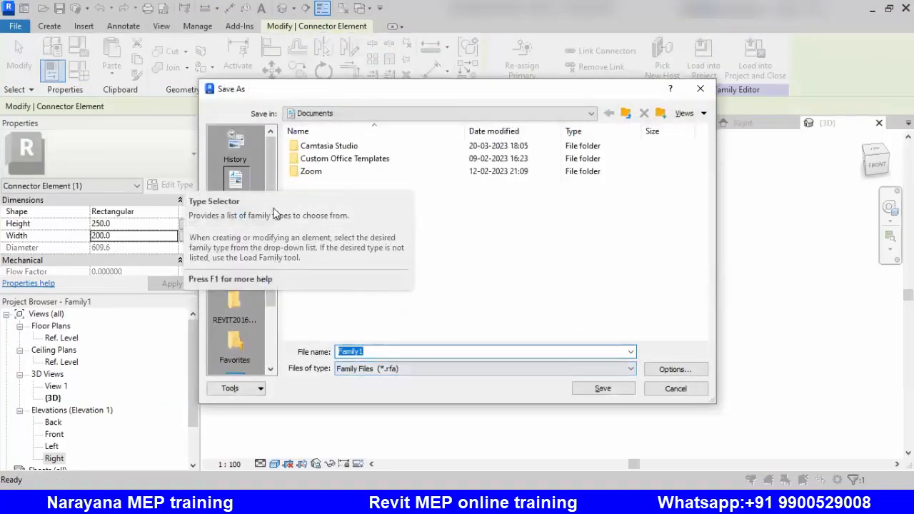
pyautogui.scroll(-3)
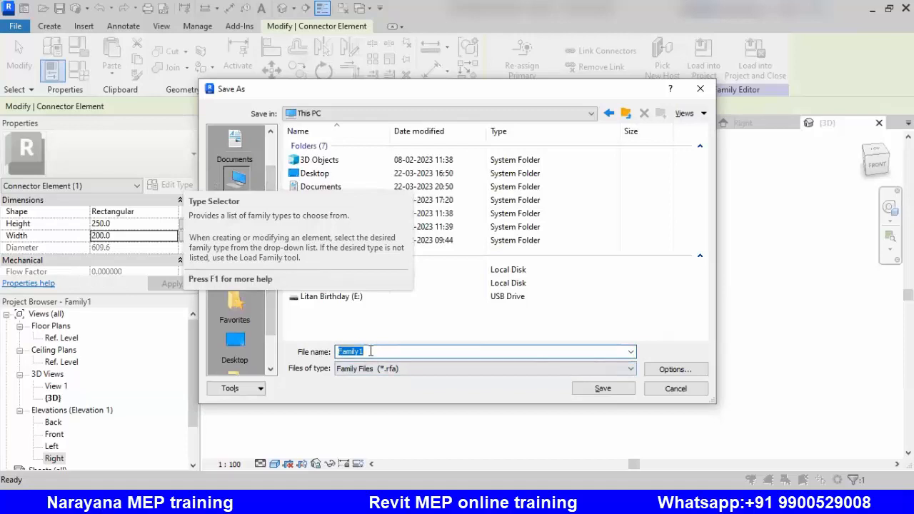
pyautogui.write('AHU')
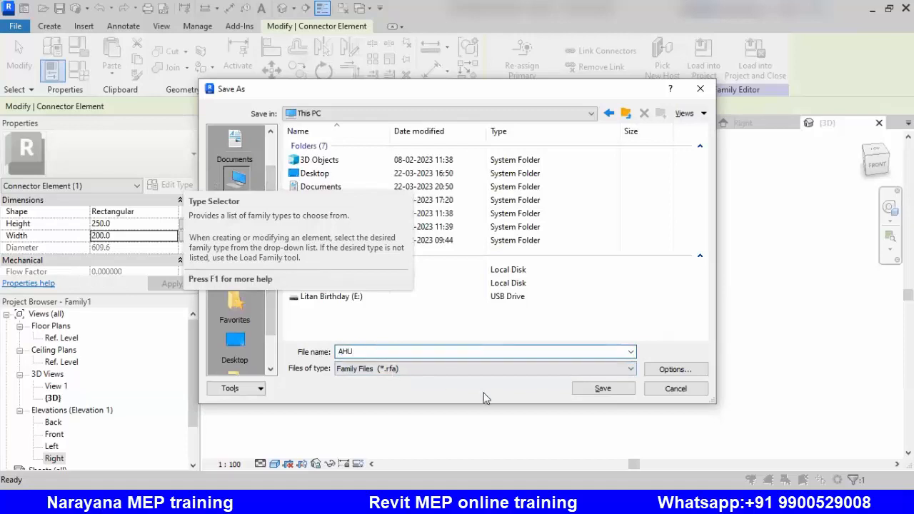
pyautogui.click(603, 389)
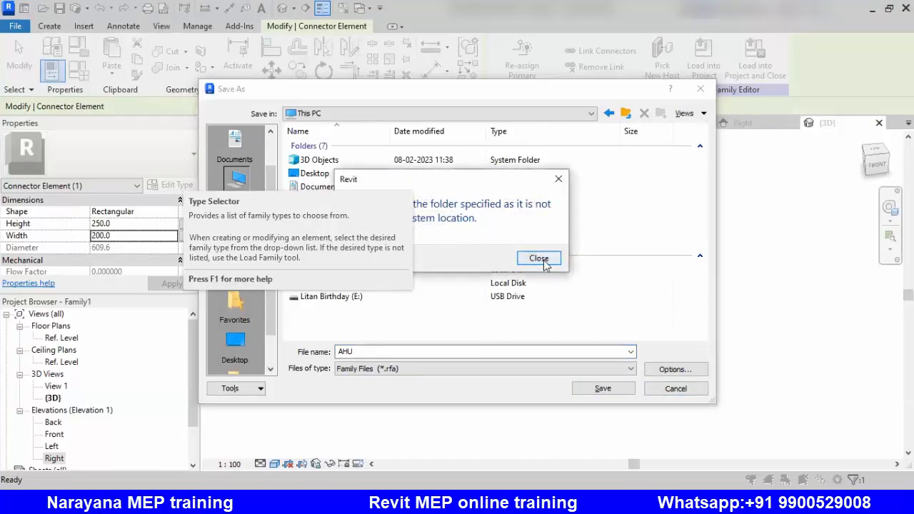
pyautogui.click(540, 257)
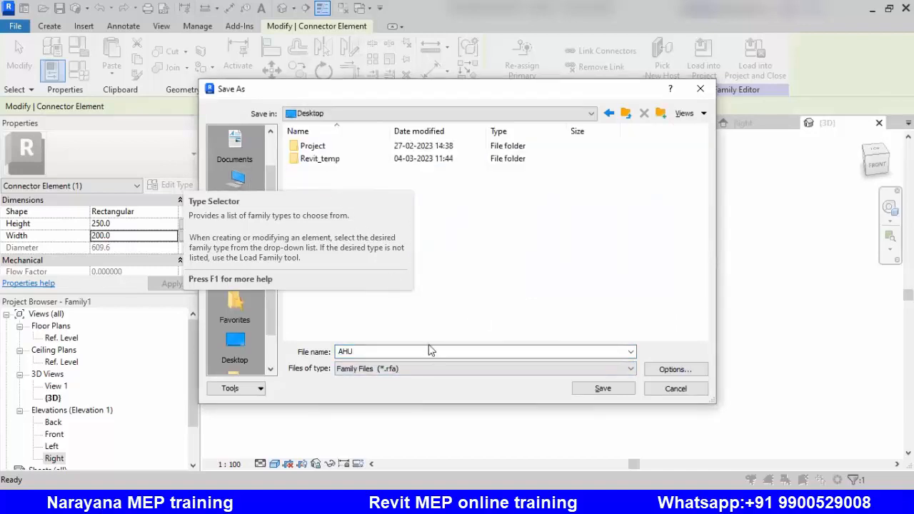
pyautogui.click(603, 388)
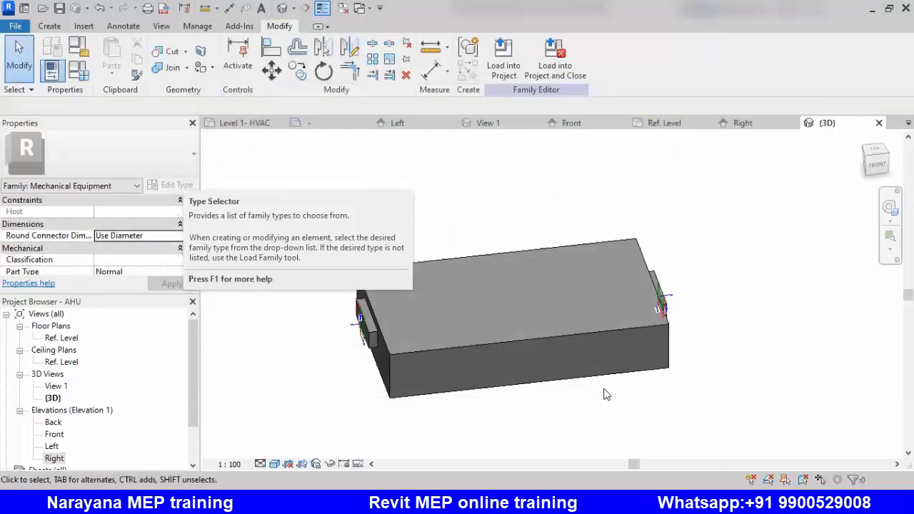
pyautogui.moveTo(522, 166)
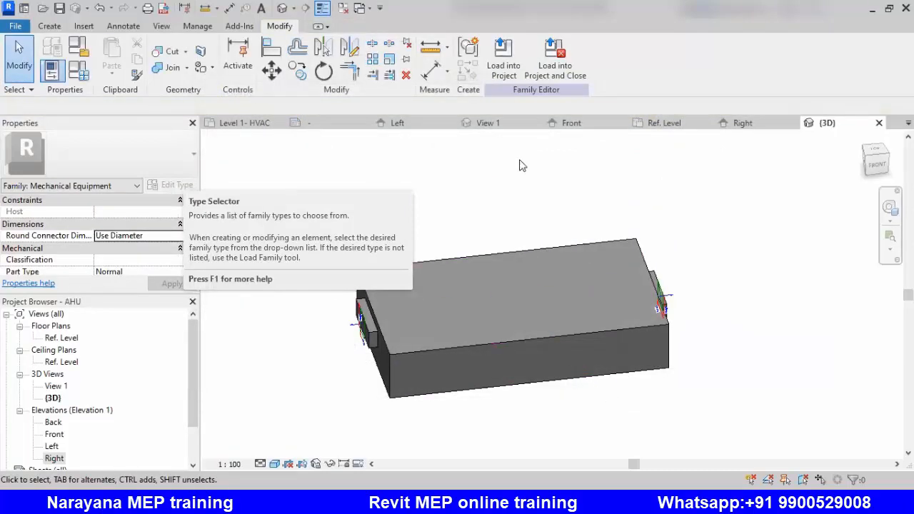
pyautogui.moveTo(553, 57)
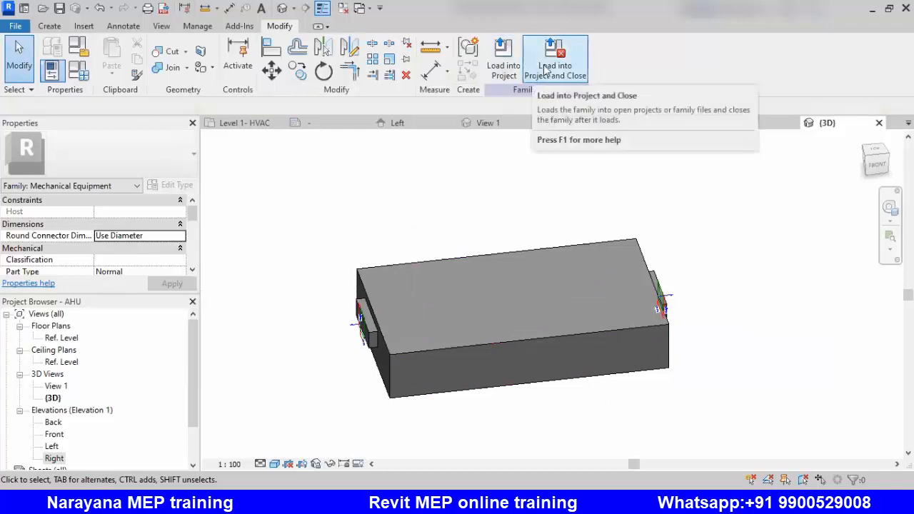
pyautogui.moveTo(503, 57)
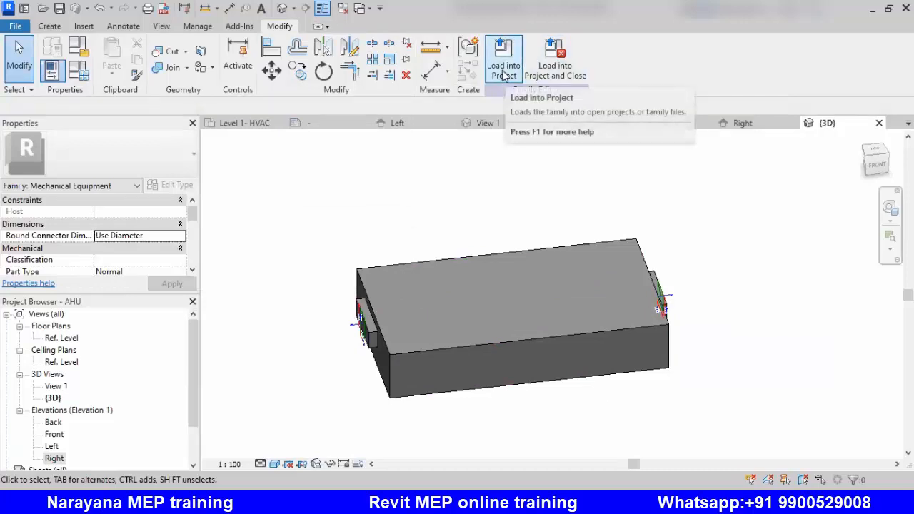
# Load the AHU family into WIP.rvt without saving, landing on the Level 1 HVAC plan.
pyautogui.click(503, 60)
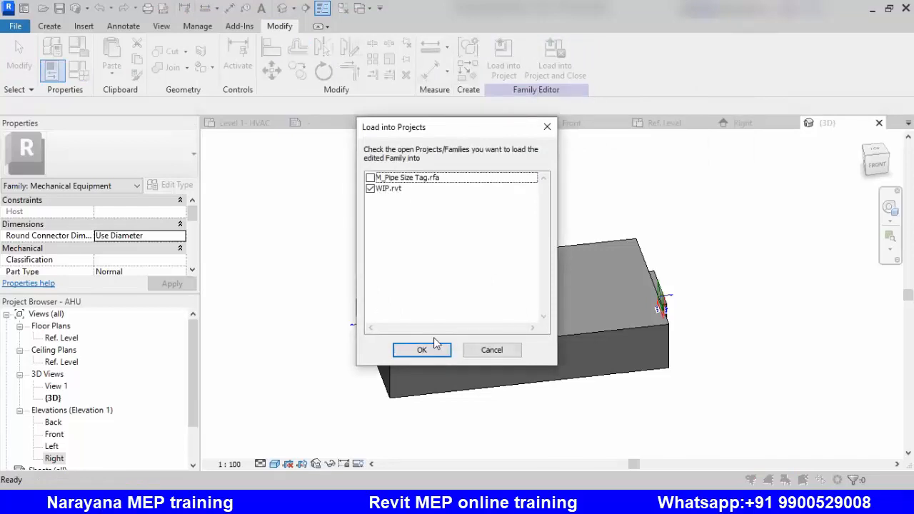
pyautogui.click(422, 348)
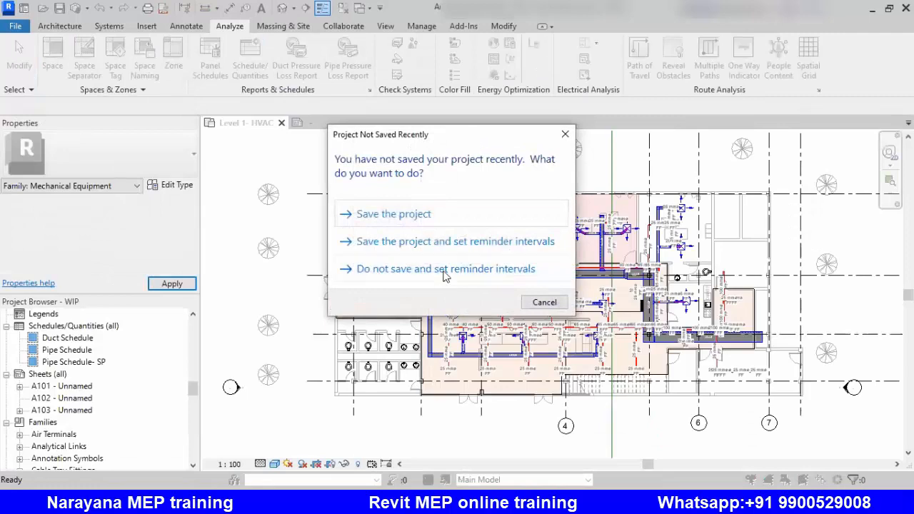
pyautogui.click(446, 269)
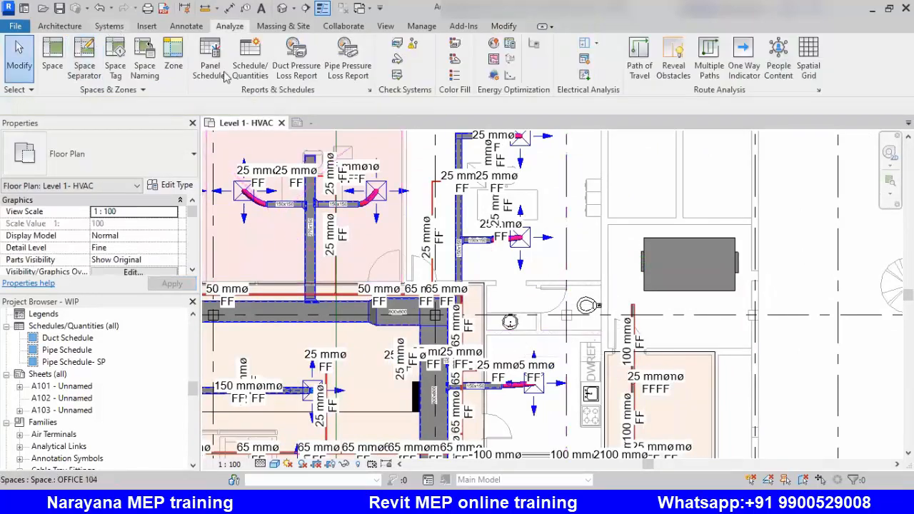
# Place an AHU mechanical equipment unit from the Systems tools into the empty plan area.
pyautogui.click(108, 25)
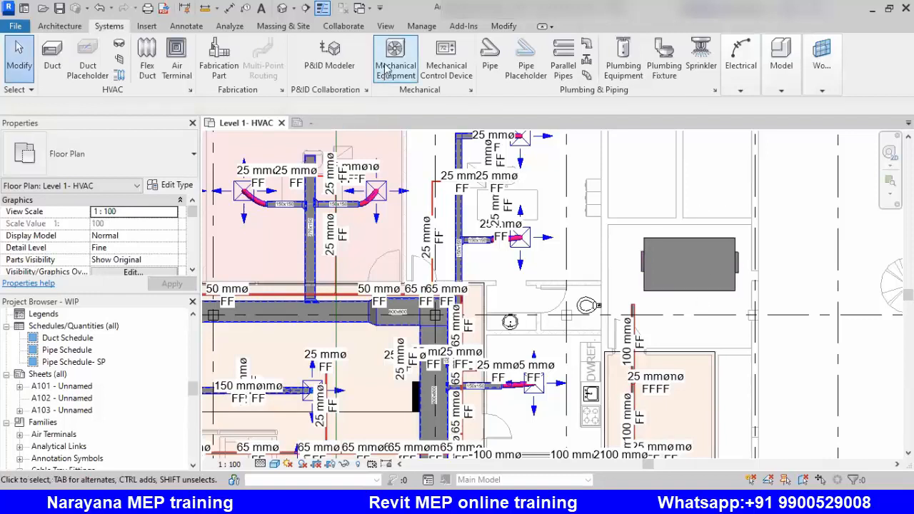
pyautogui.moveTo(394, 57)
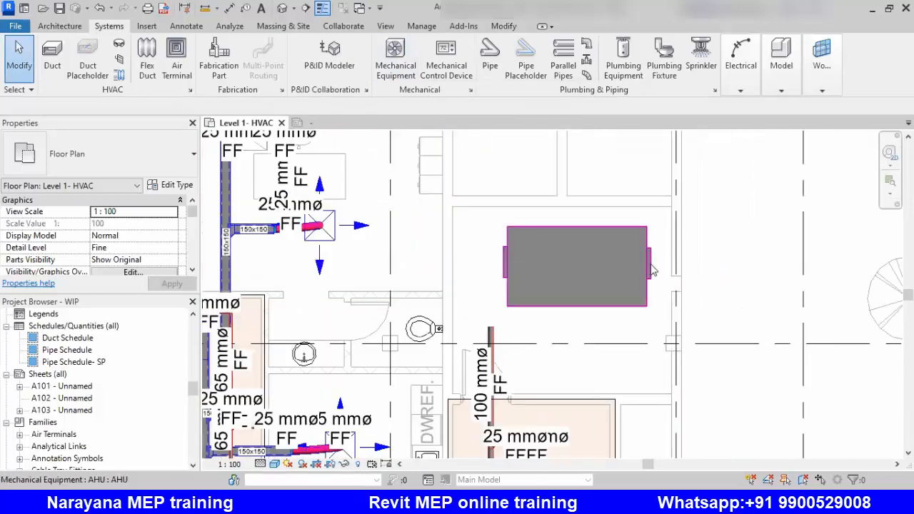
pyautogui.click(577, 265)
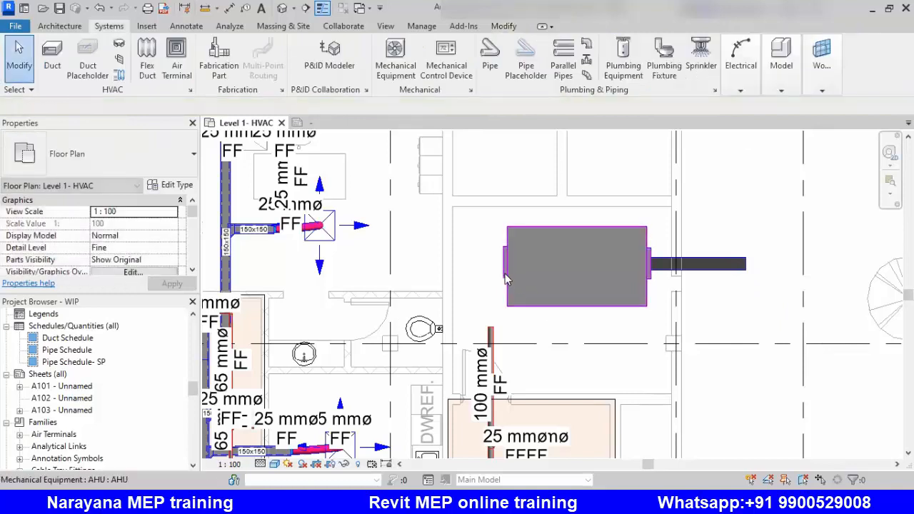
# Draw ducts out of the AHU's connectors via Draw Duct, then select each side's duct to check its system type.
pyautogui.rightClick(576, 266)
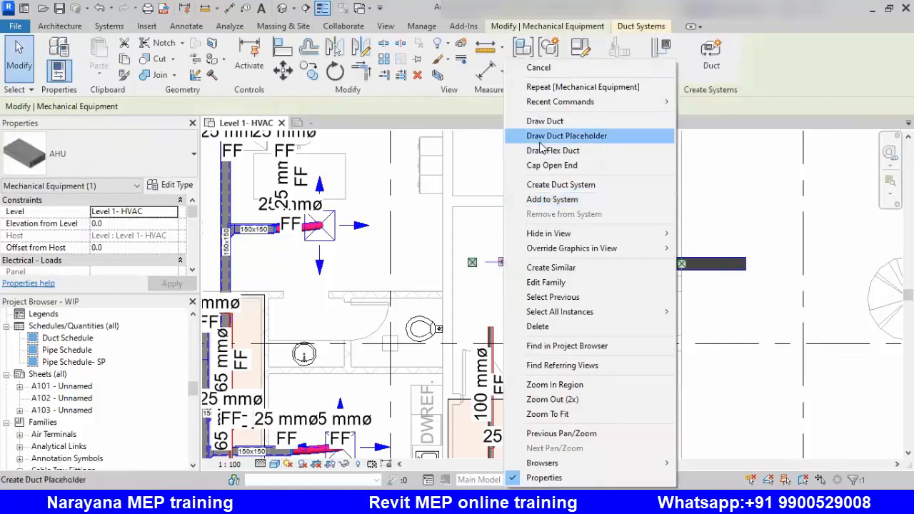
pyautogui.click(566, 136)
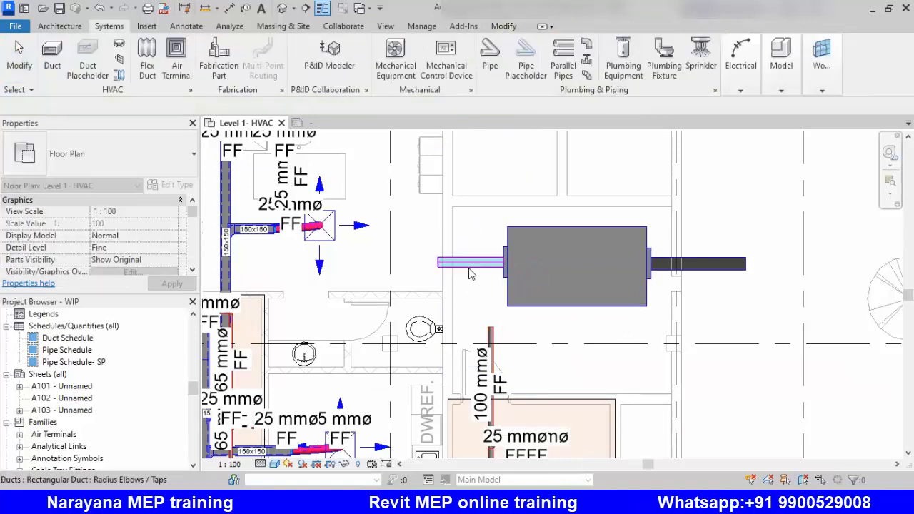
pyautogui.click(470, 263)
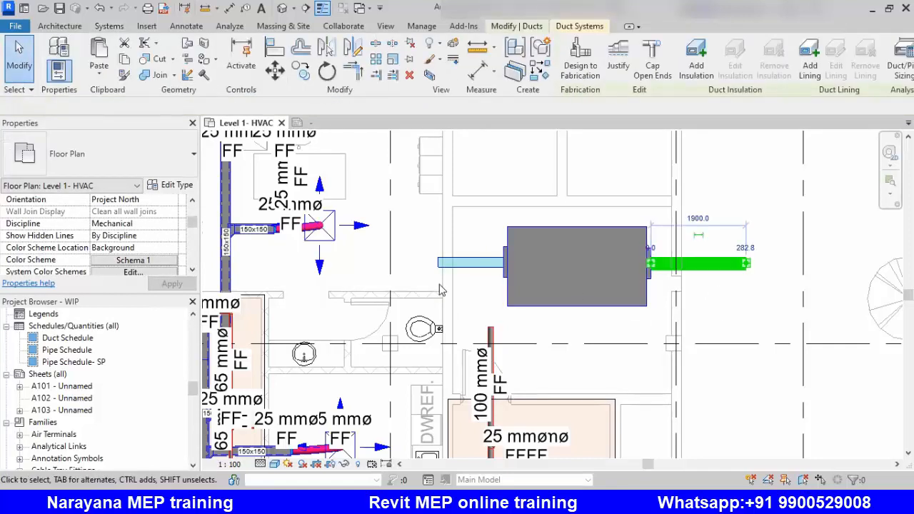
pyautogui.click(697, 262)
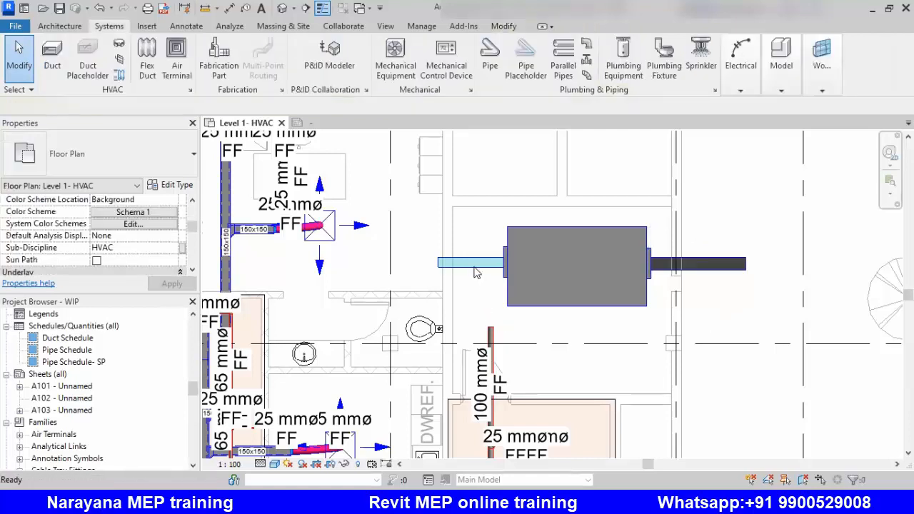
pyautogui.click(471, 263)
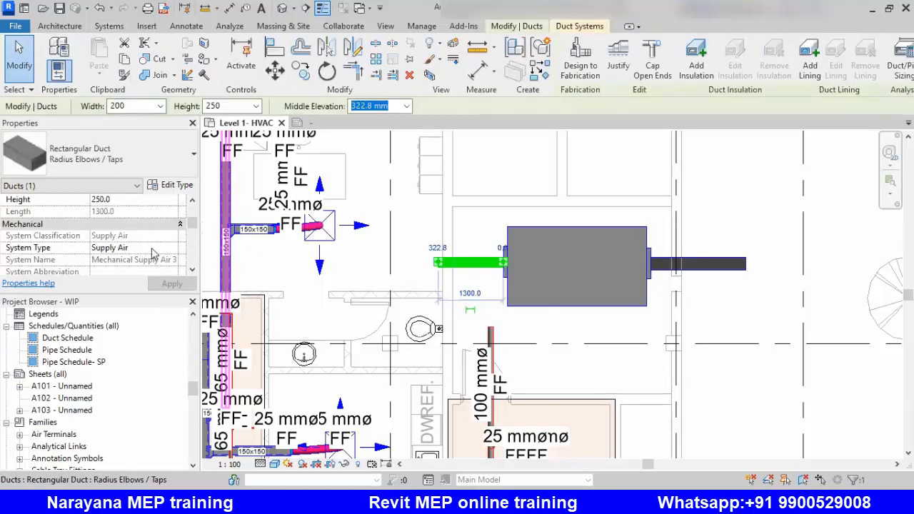
pyautogui.scroll(-3)
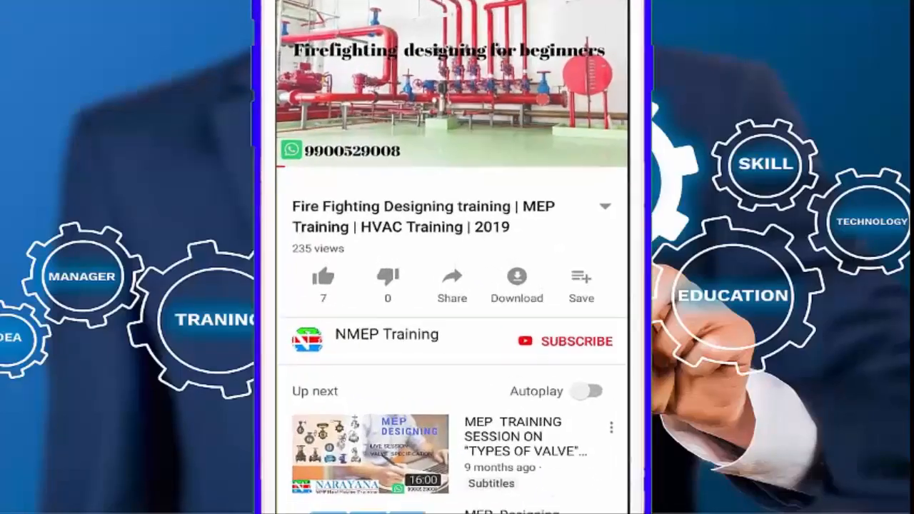
pyautogui.click(322, 277)
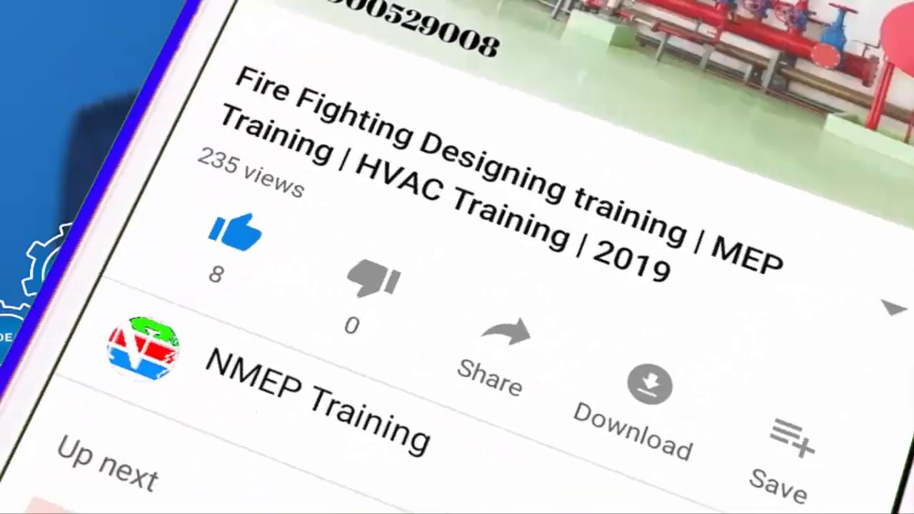